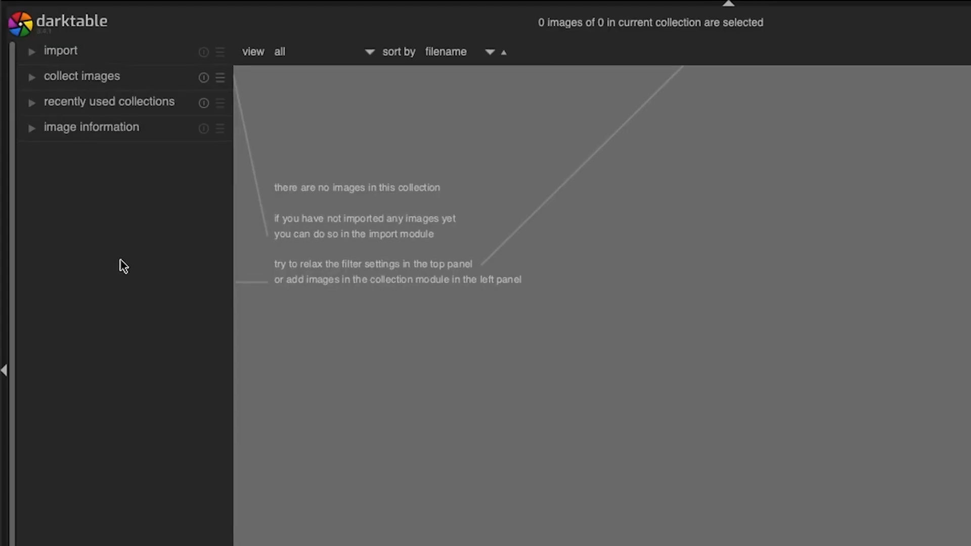
mouse_move(67, 61)
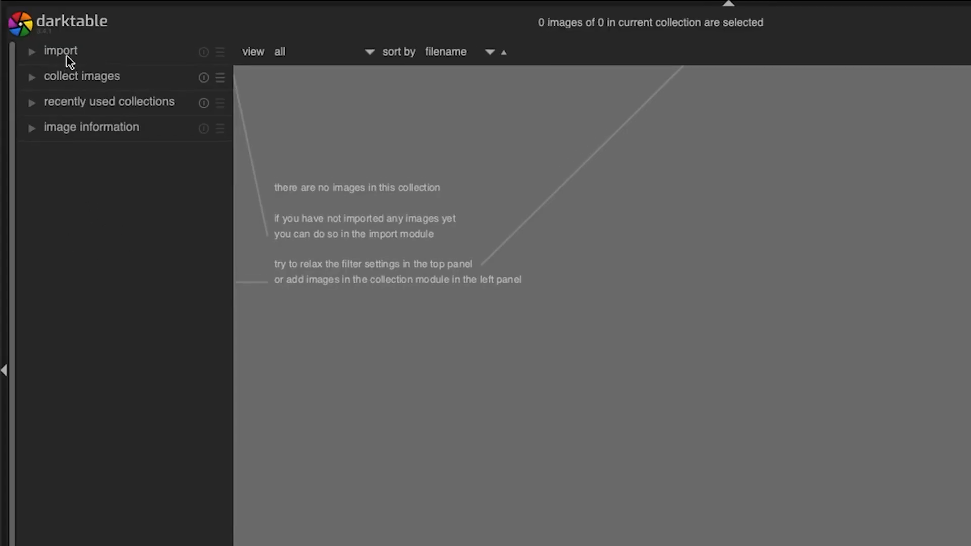
- Expand the import module in the lighttable's left panel
click(59, 50)
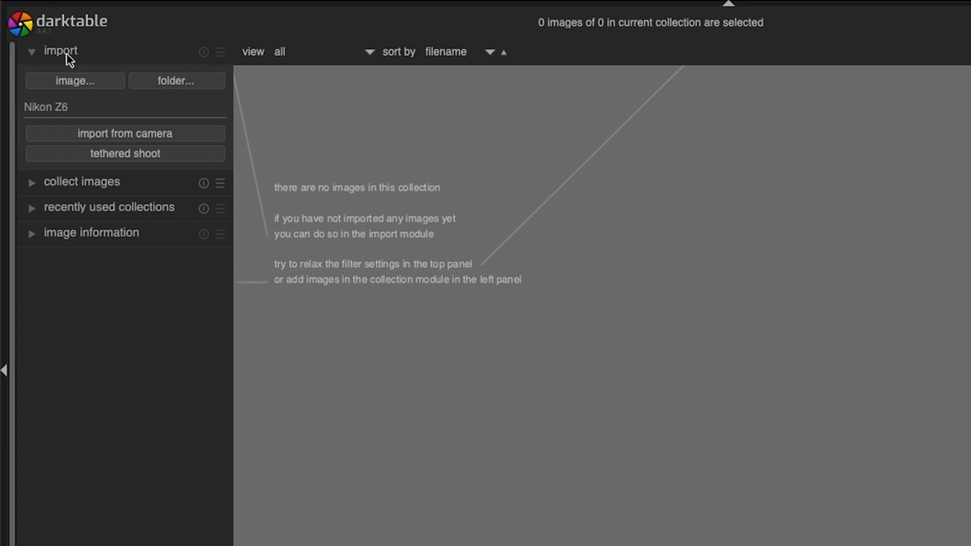
mouse_move(19, 148)
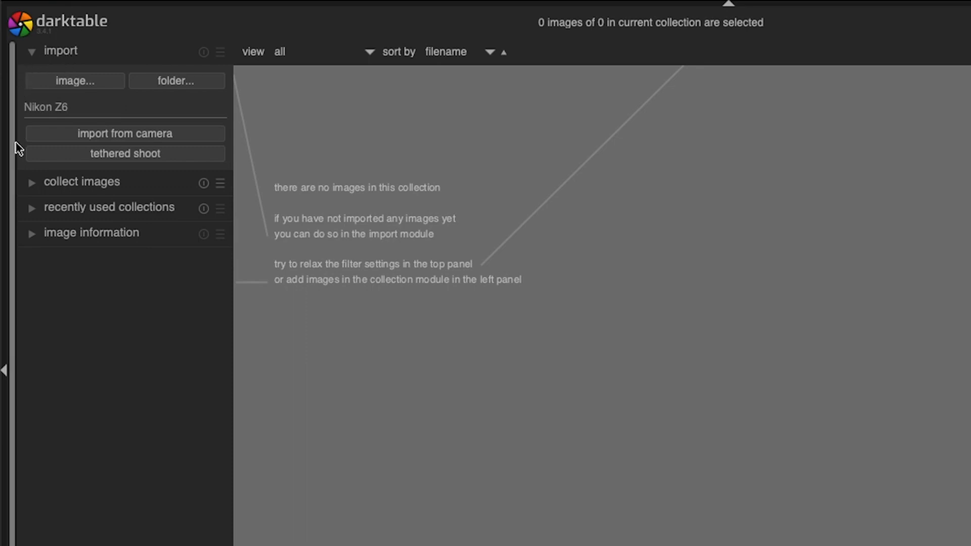
mouse_move(114, 283)
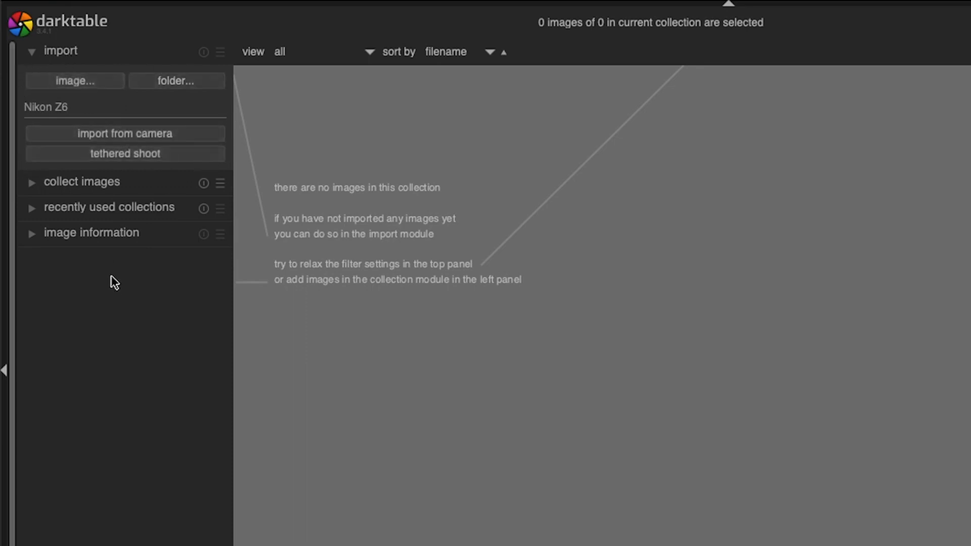
mouse_move(130, 275)
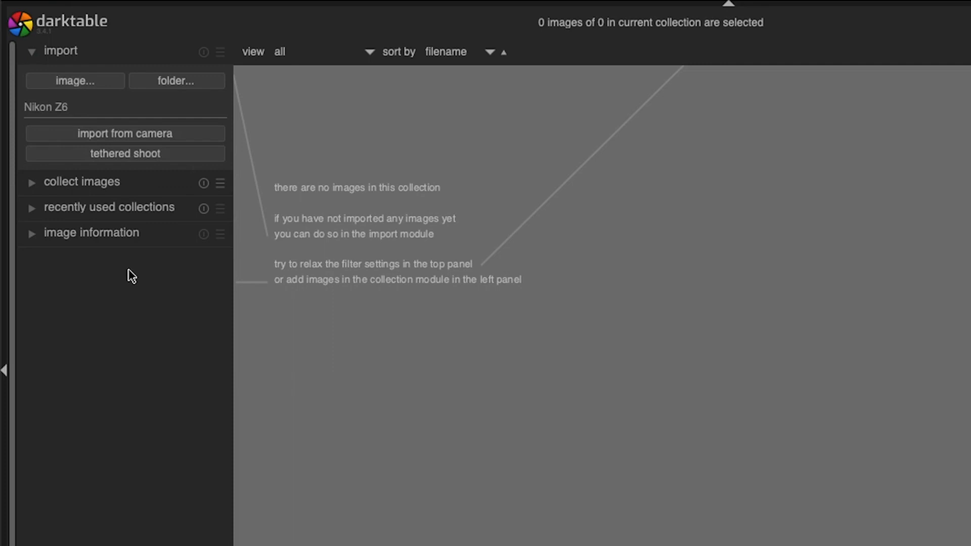
mouse_move(75, 327)
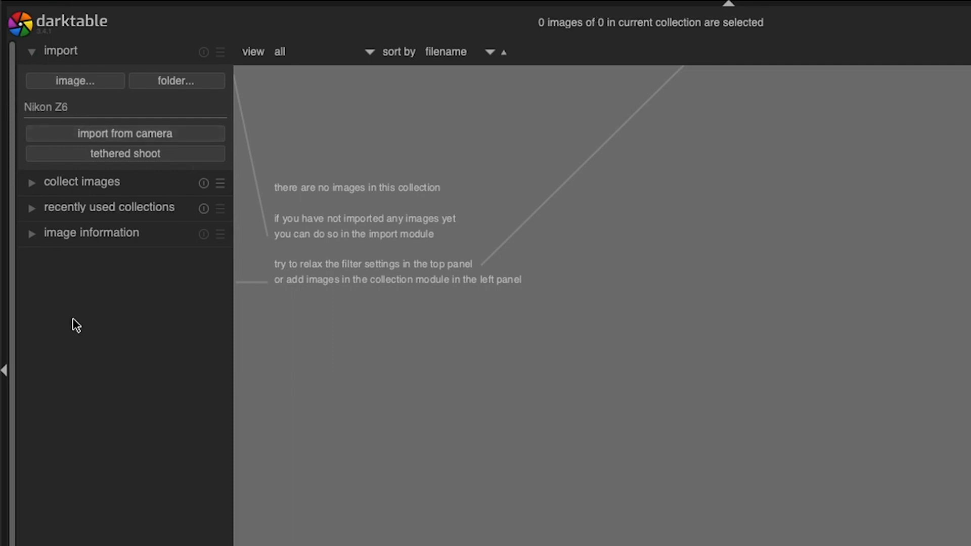
mouse_move(98, 324)
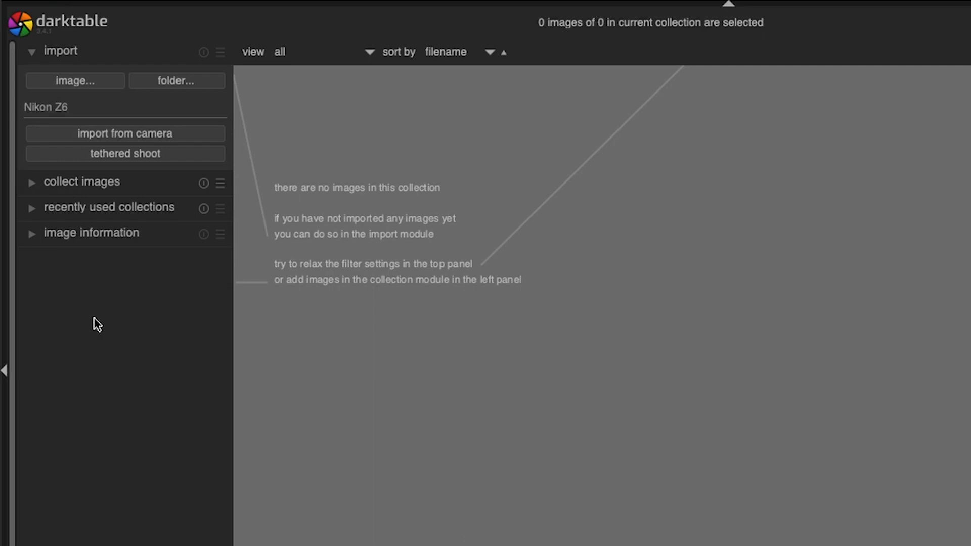
mouse_move(143, 179)
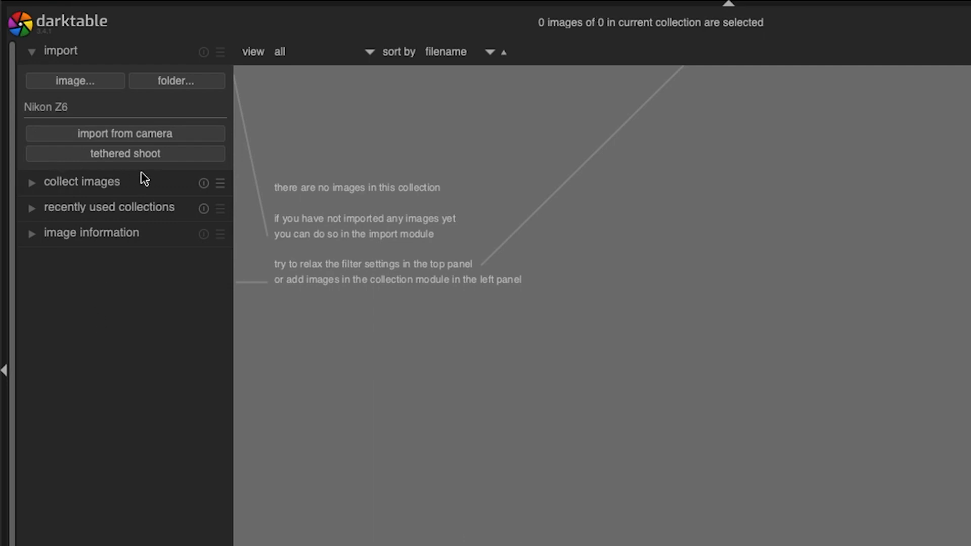
mouse_move(141, 322)
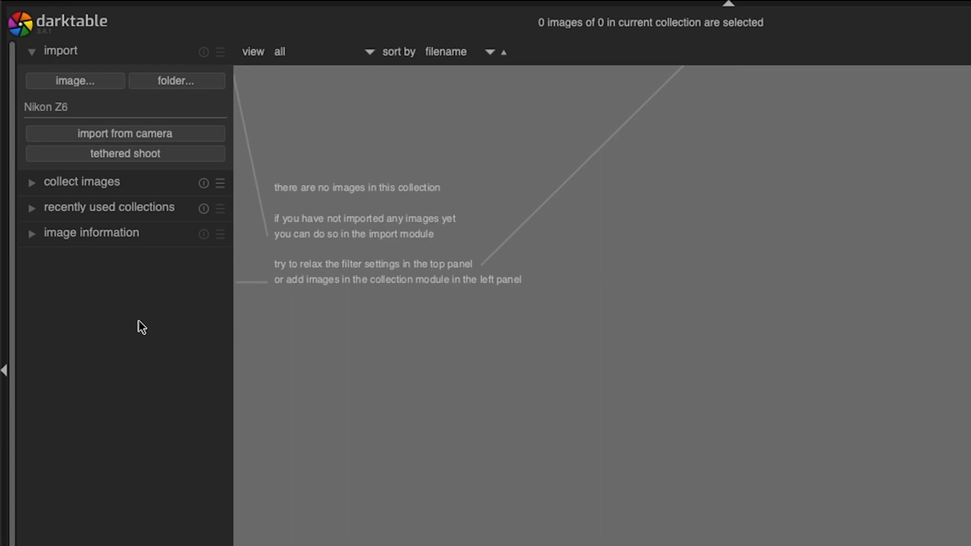
mouse_move(139, 329)
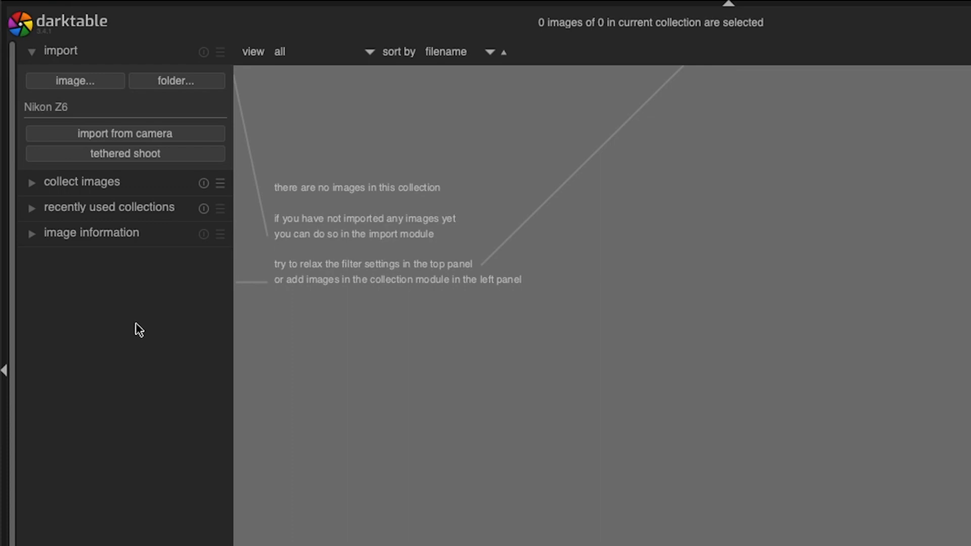
mouse_move(152, 360)
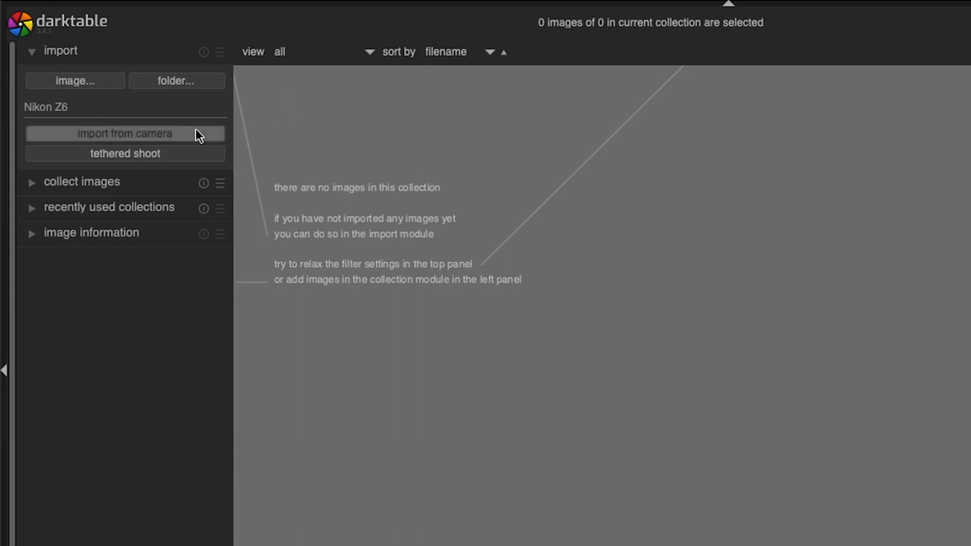
mouse_move(180, 144)
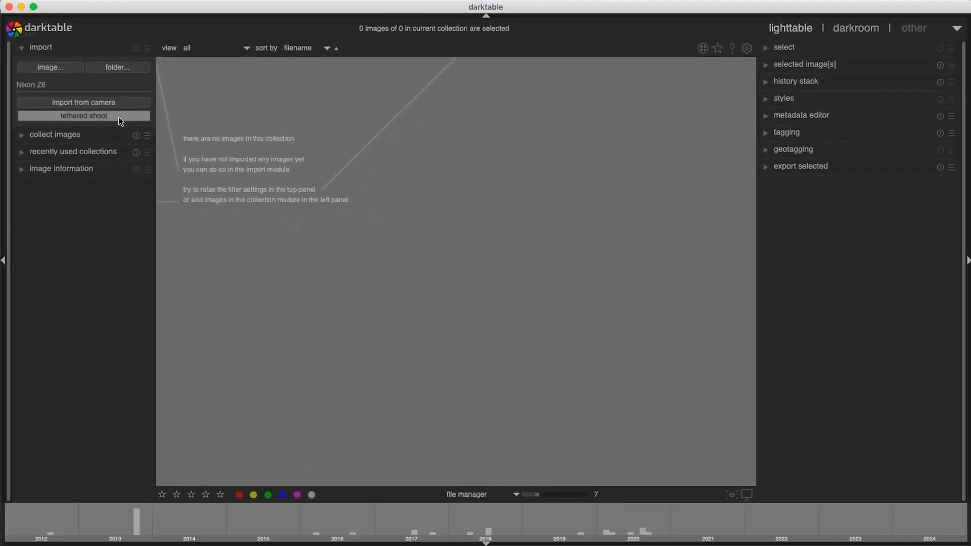
- Start a tethered shooting session with the connected Nikon Z6
click(84, 115)
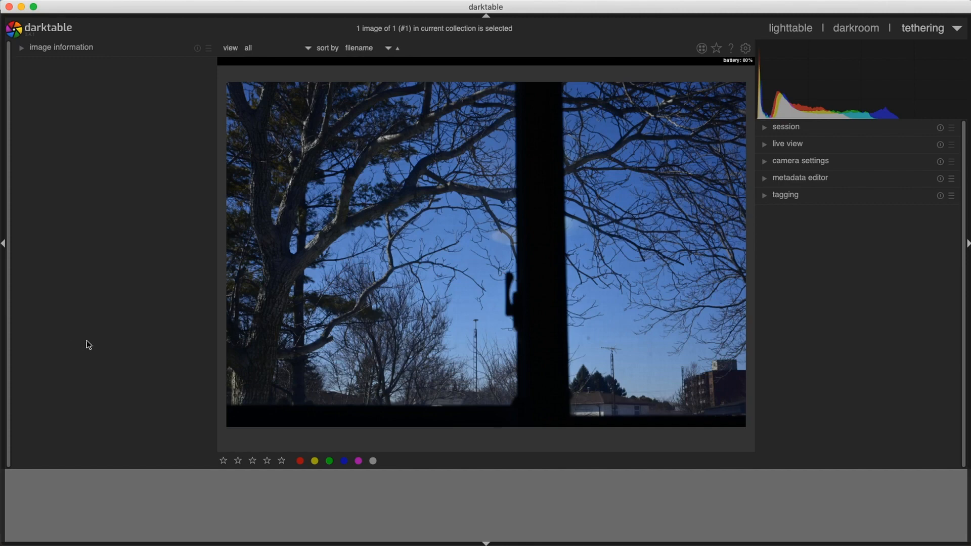
mouse_move(366, 208)
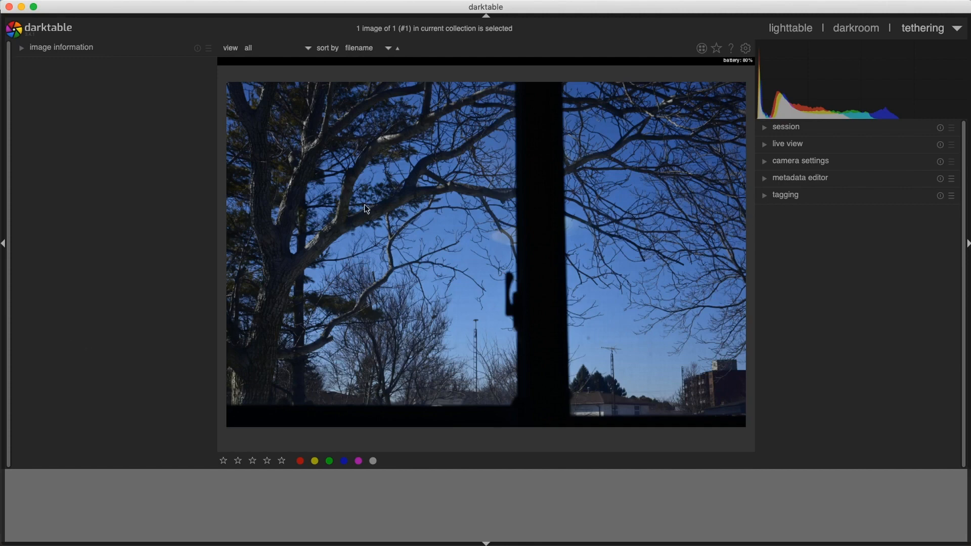
- Leave tethering and return to the lighttable with the captured NEF
click(790, 29)
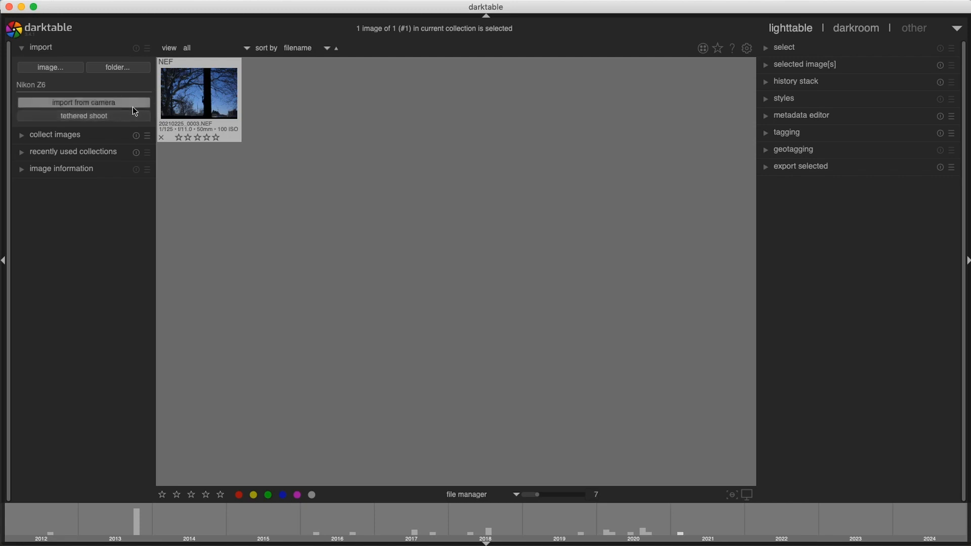
- List the Nikon Z6's photos for import with jobcode 'noname' and review them
click(84, 102)
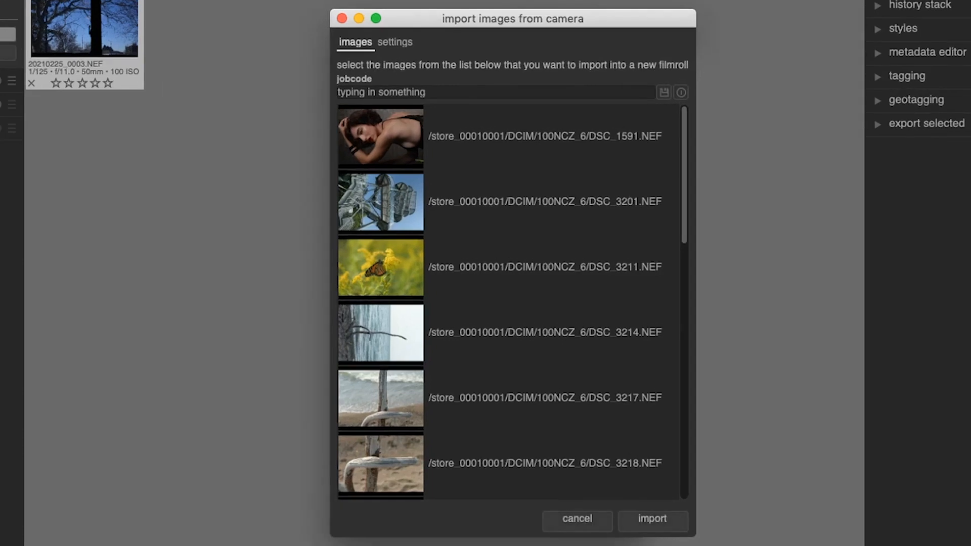
mouse_move(260, 189)
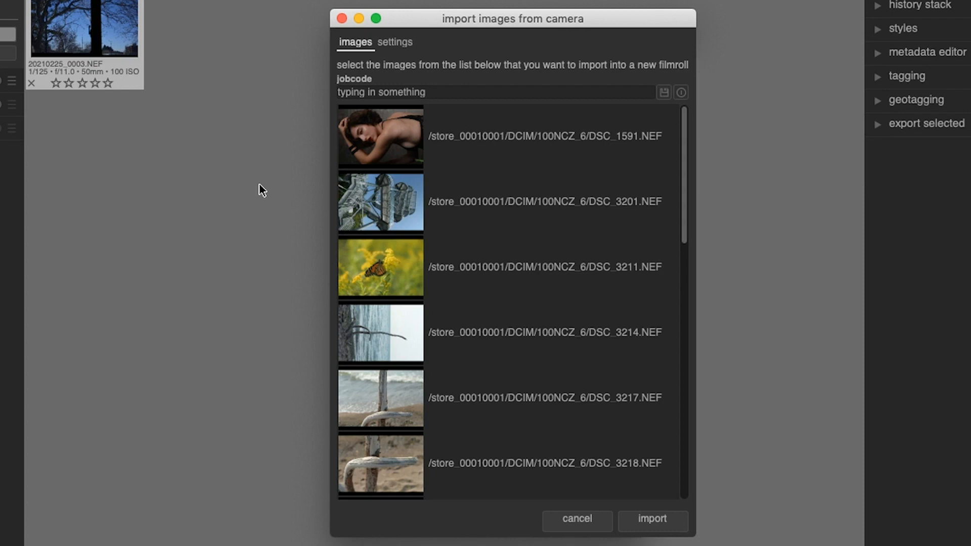
text(noname)
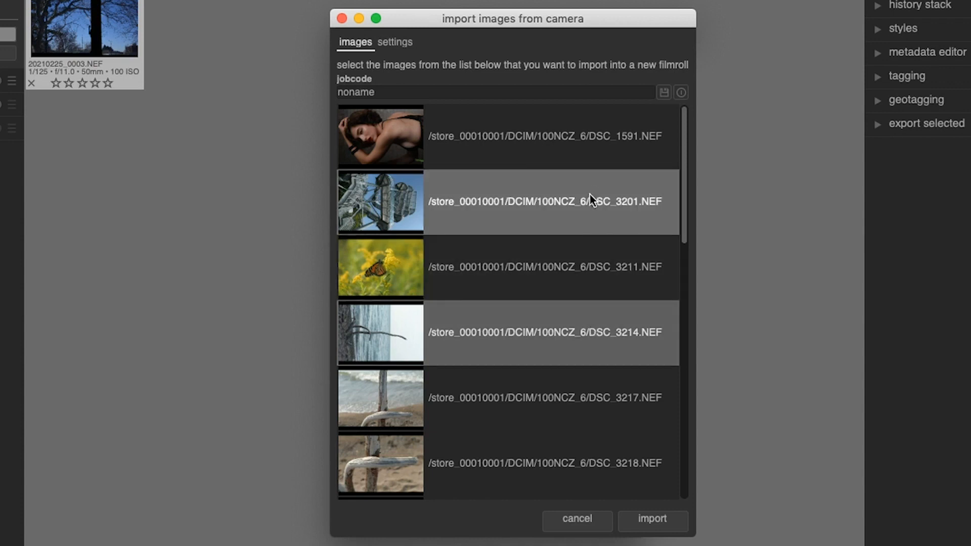
mouse_move(585, 149)
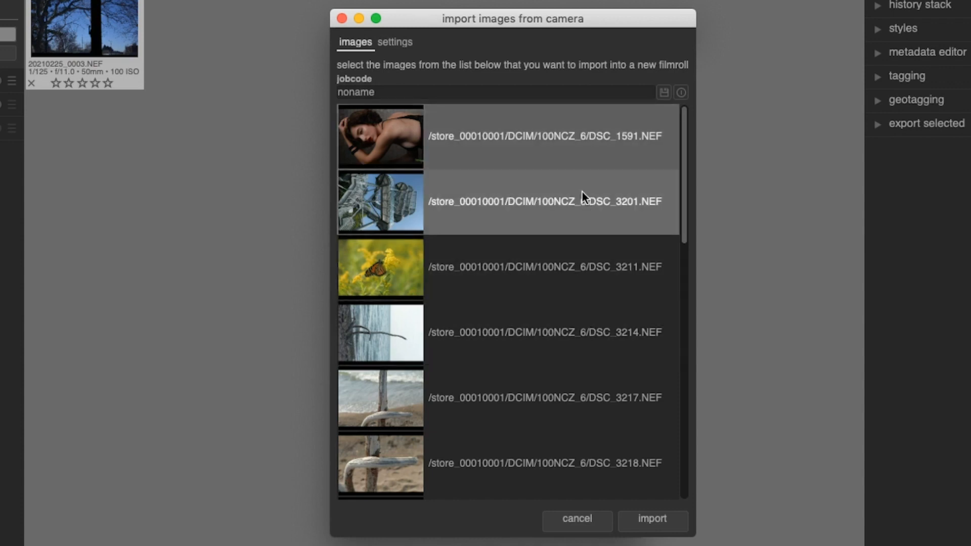
mouse_move(604, 353)
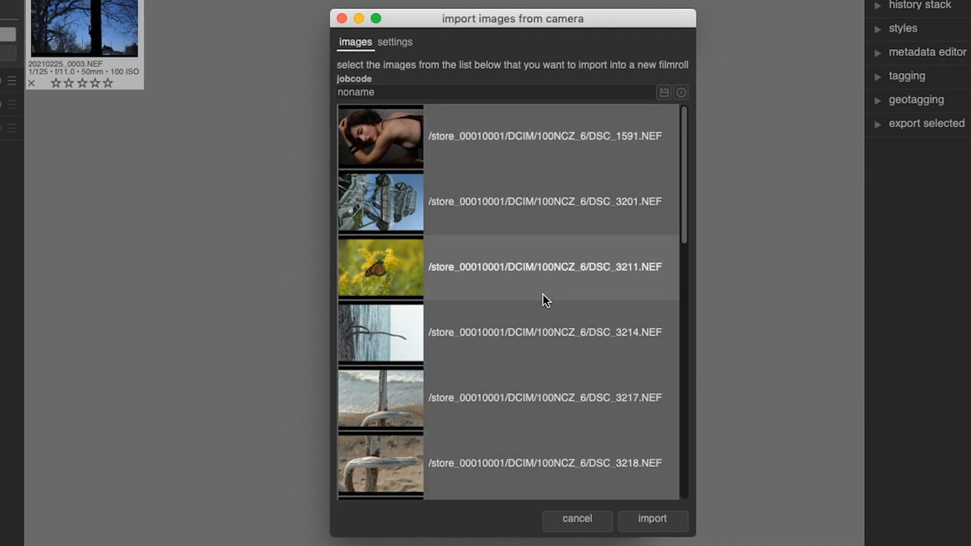
scroll(down, 3)
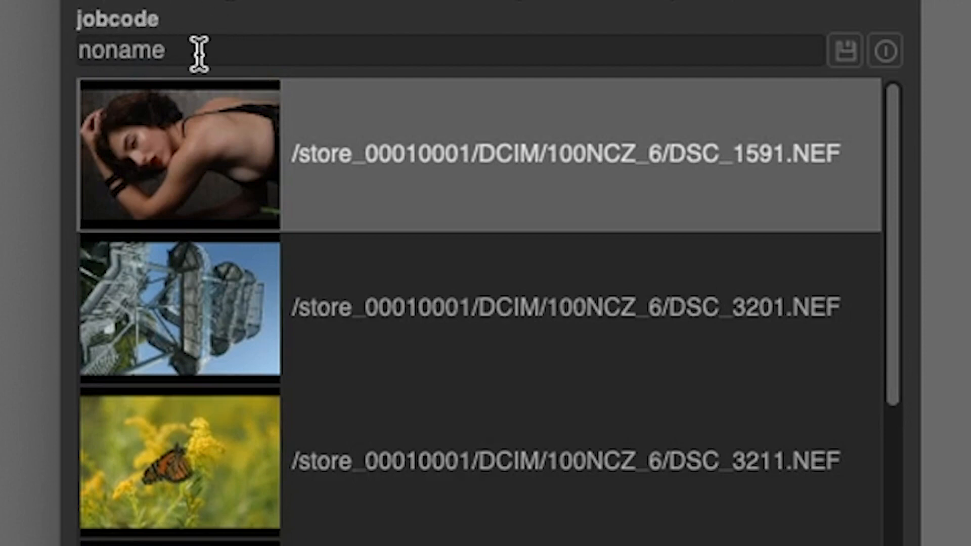
mouse_move(180, 32)
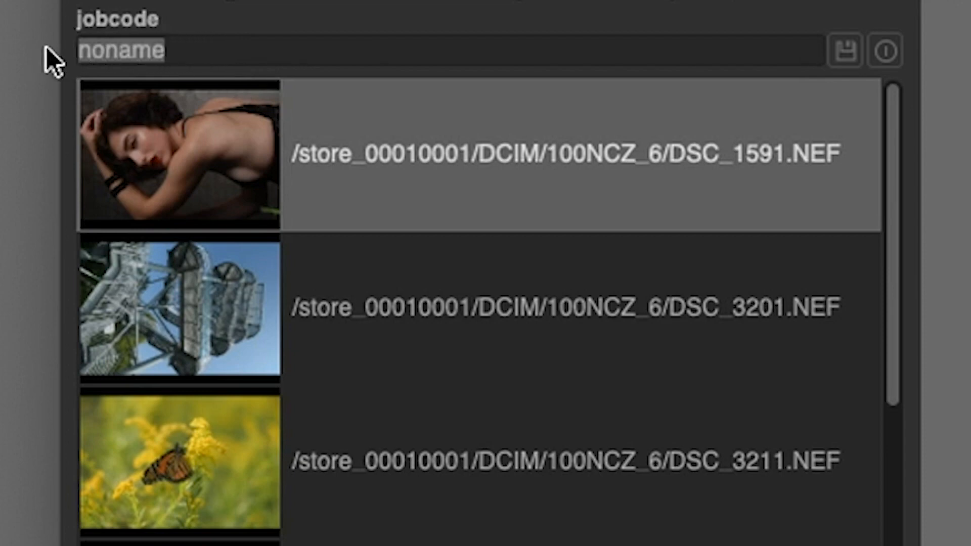
- Change the jobcode to 'Import Images' and select the portrait photo
text(Import)
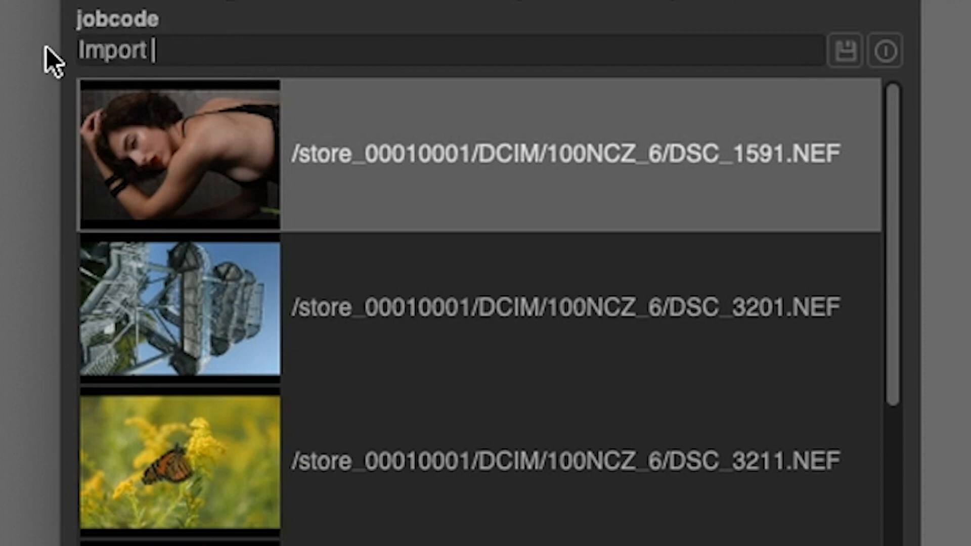
text(Images)
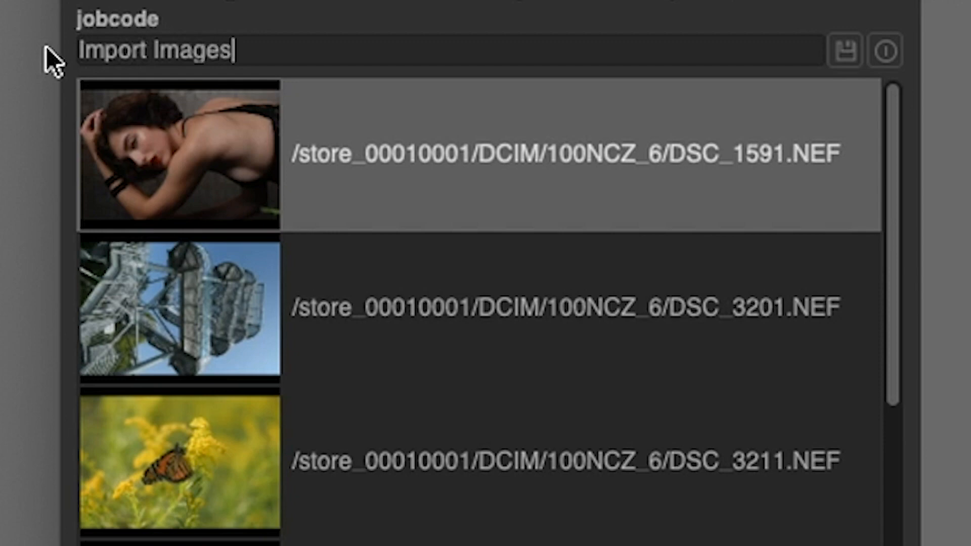
mouse_move(724, 173)
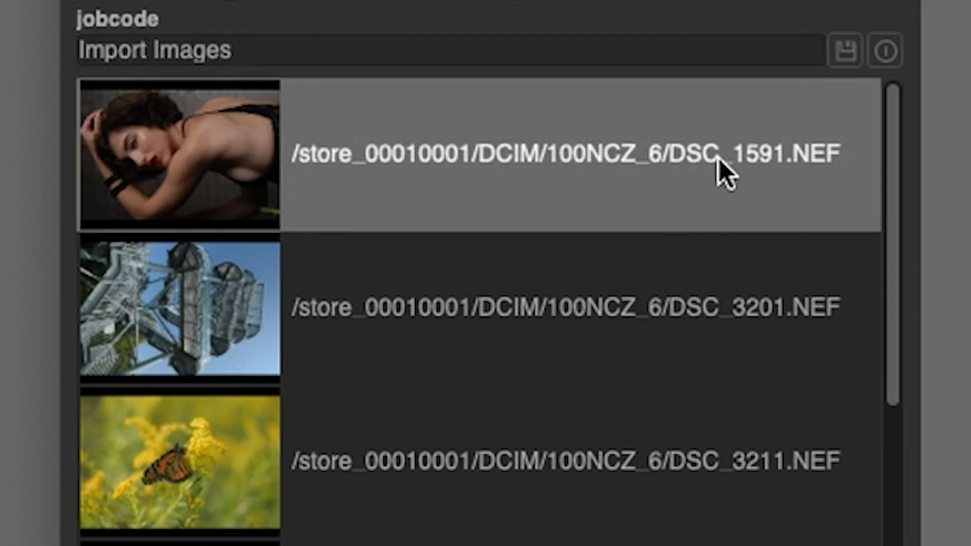
click(155, 51)
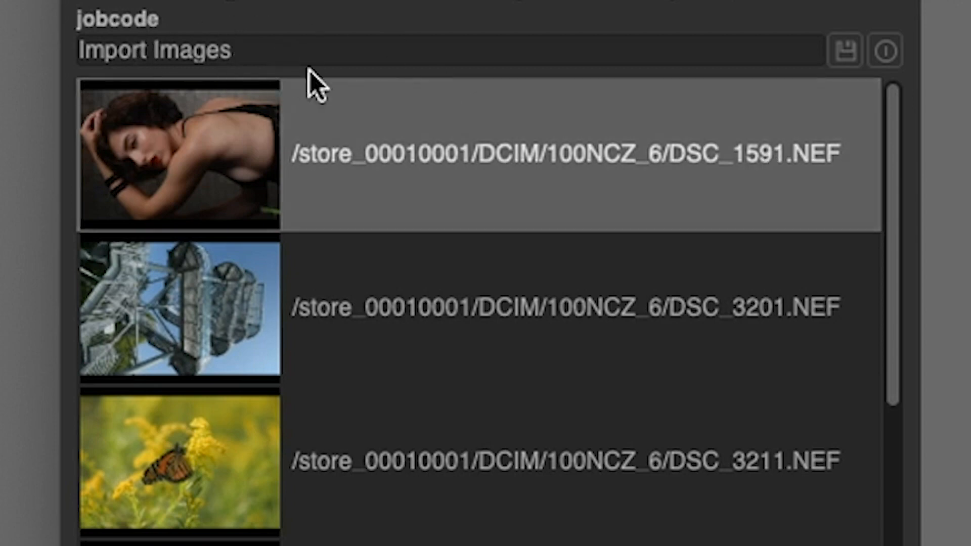
click(155, 49)
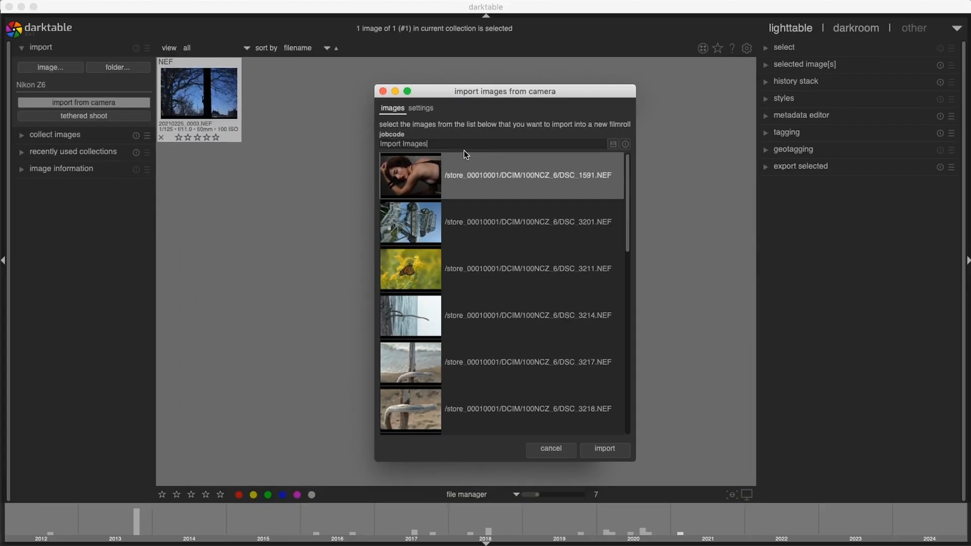
mouse_move(382, 91)
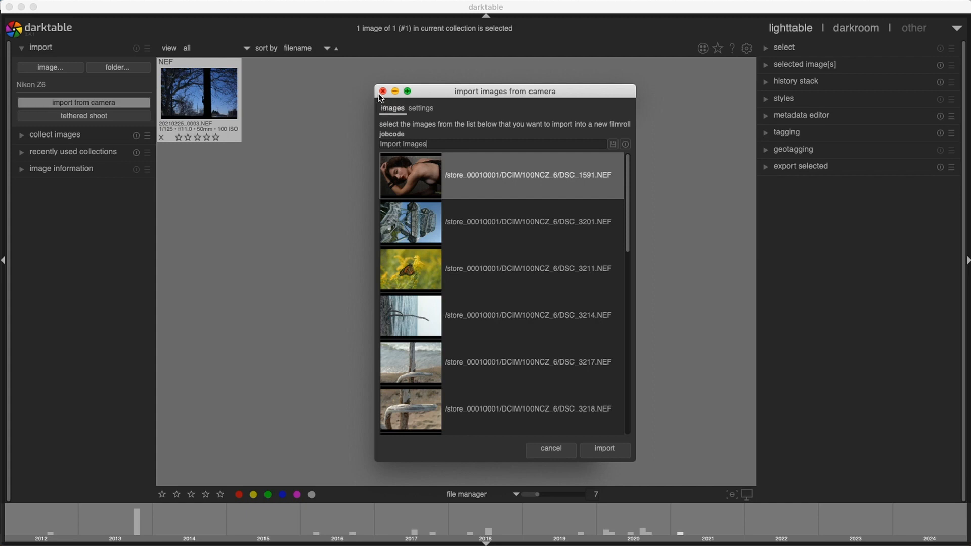
- Cancel the camera import and inspect the base directory in import preferences
click(383, 92)
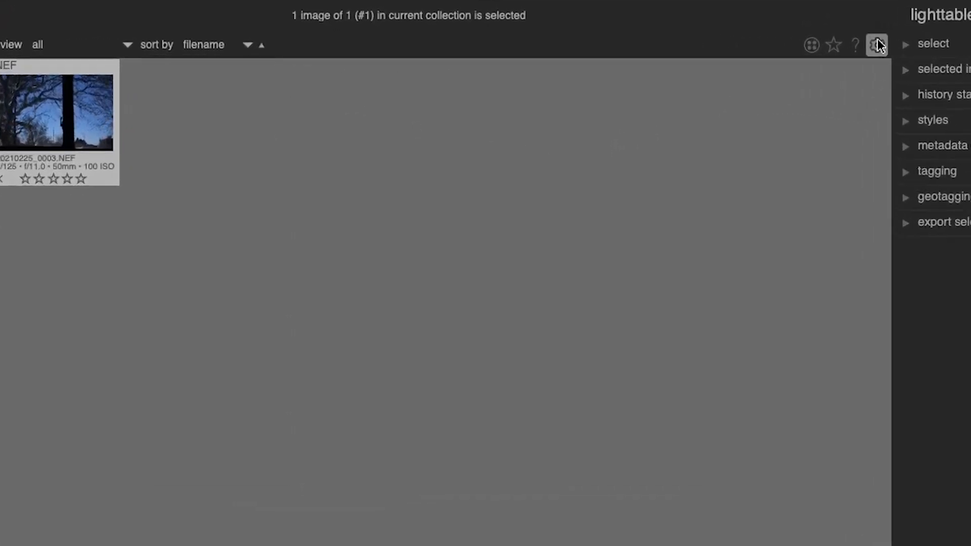
click(876, 44)
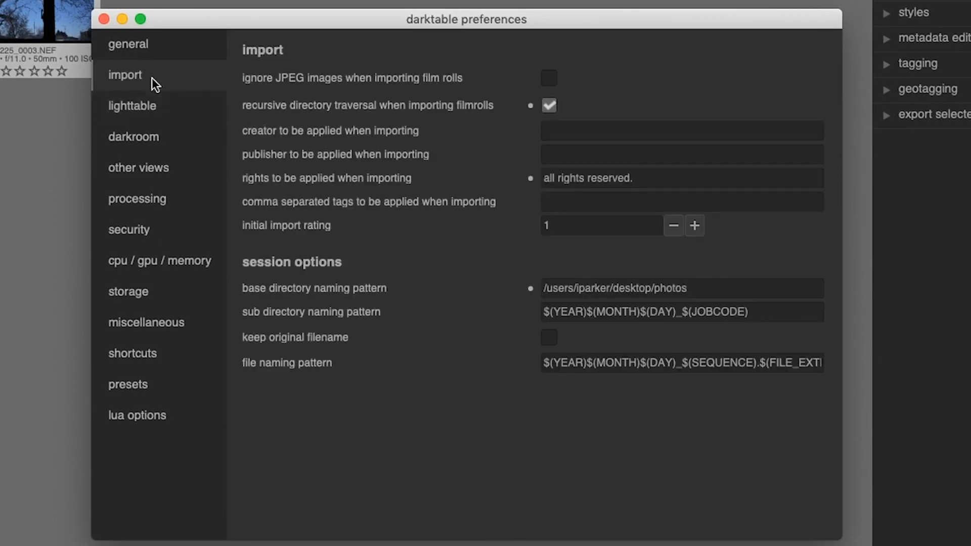
mouse_move(321, 277)
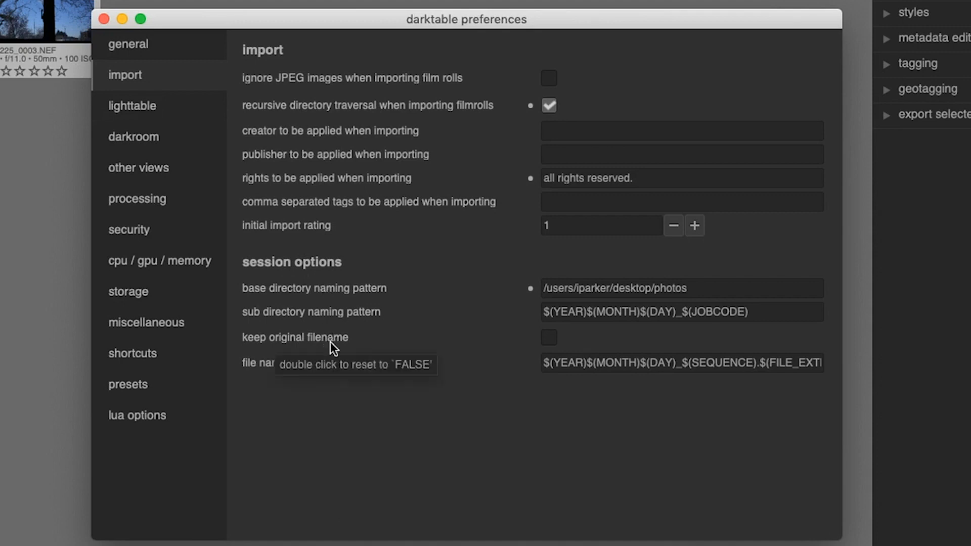
mouse_move(350, 424)
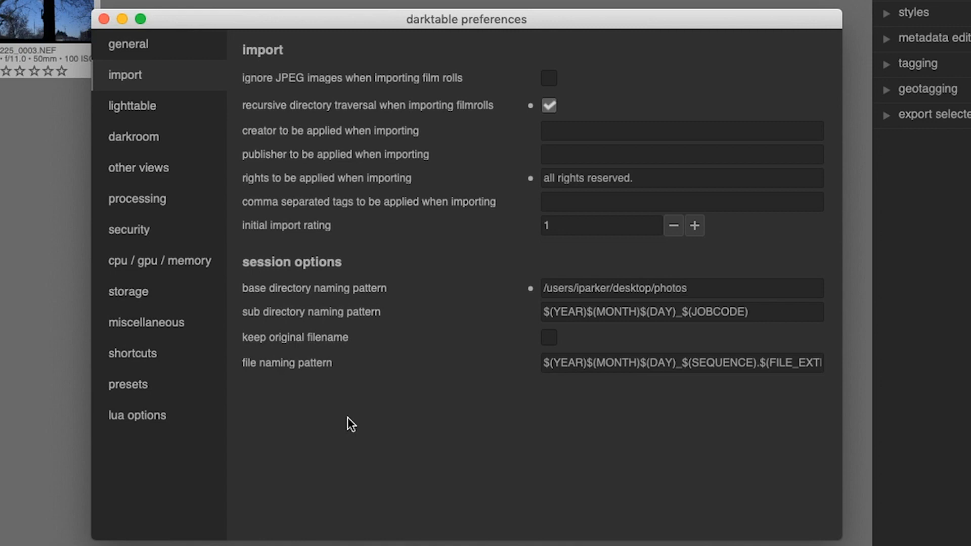
mouse_move(312, 295)
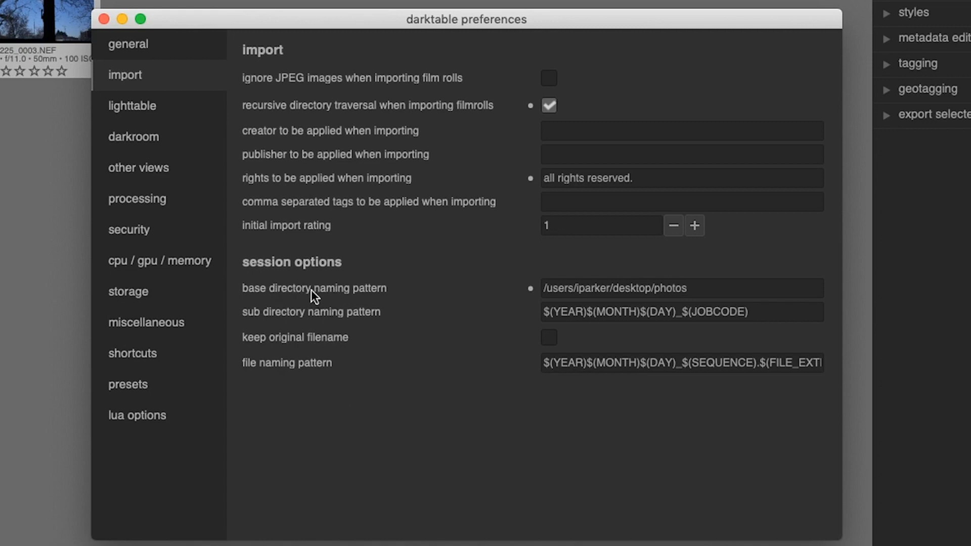
mouse_move(354, 306)
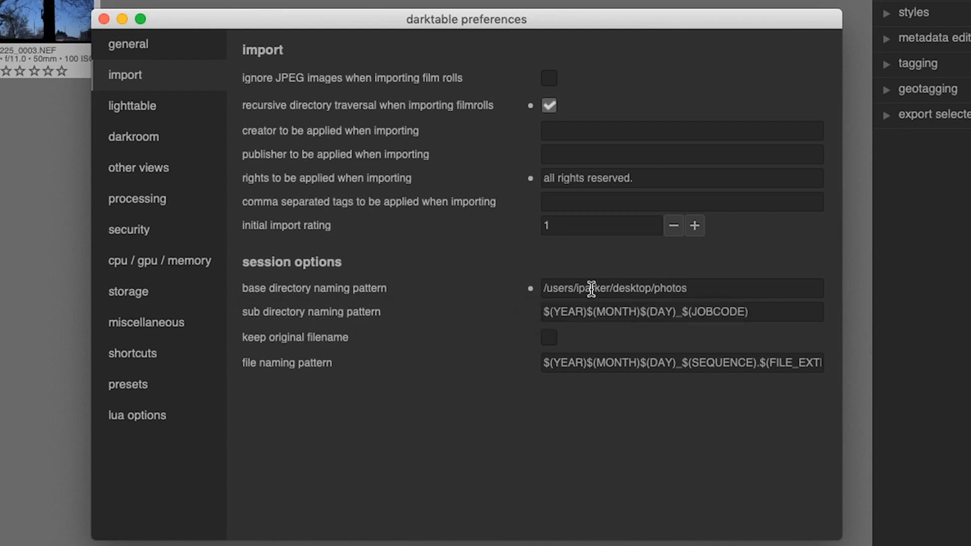
double_click(644, 288)
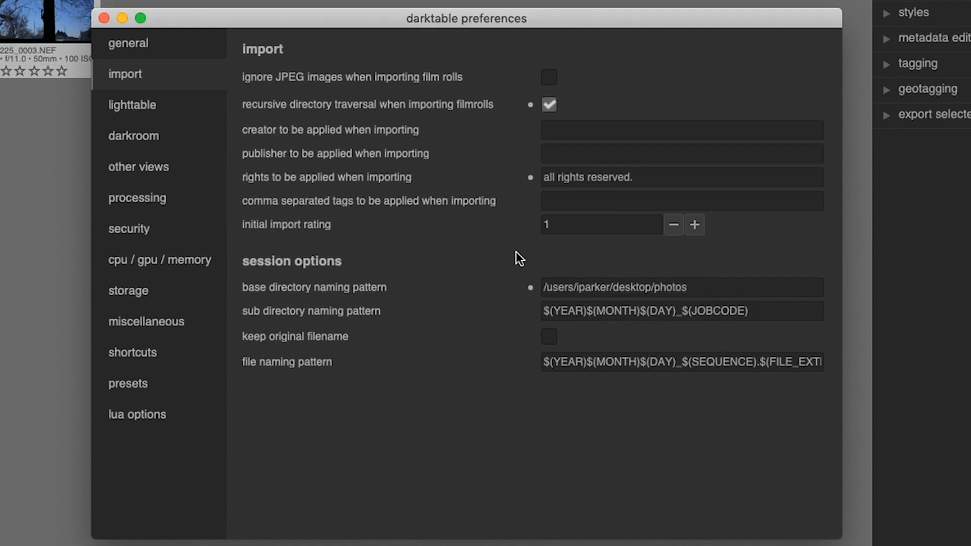
click(613, 286)
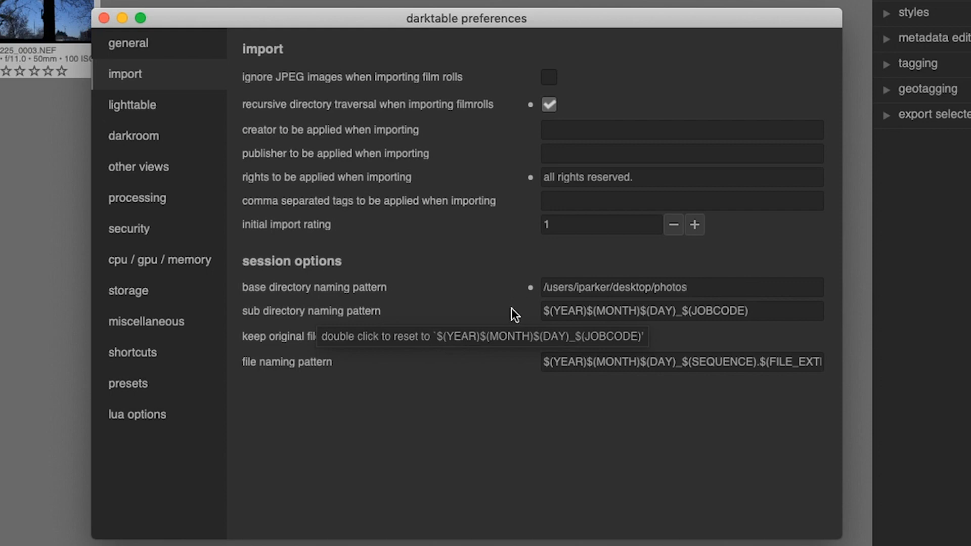
click(681, 287)
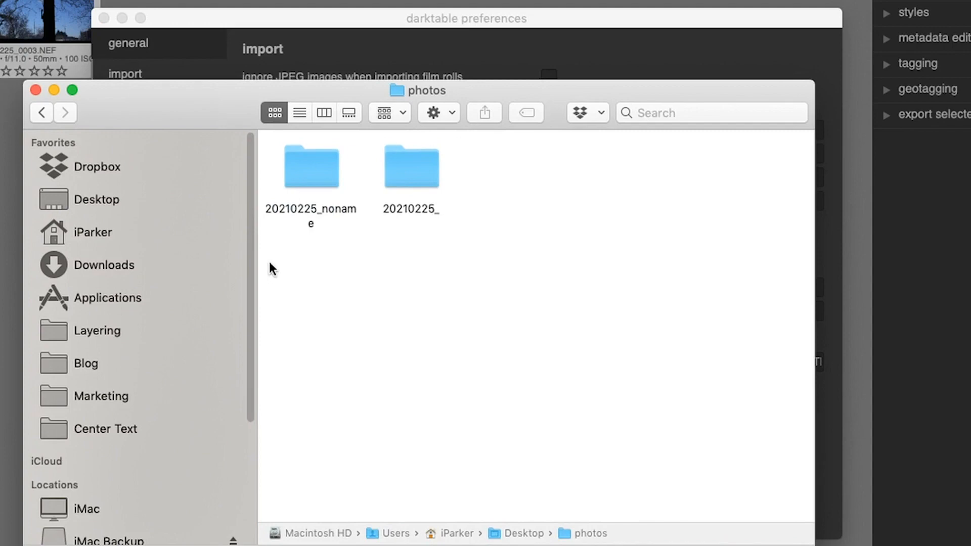
mouse_move(402, 545)
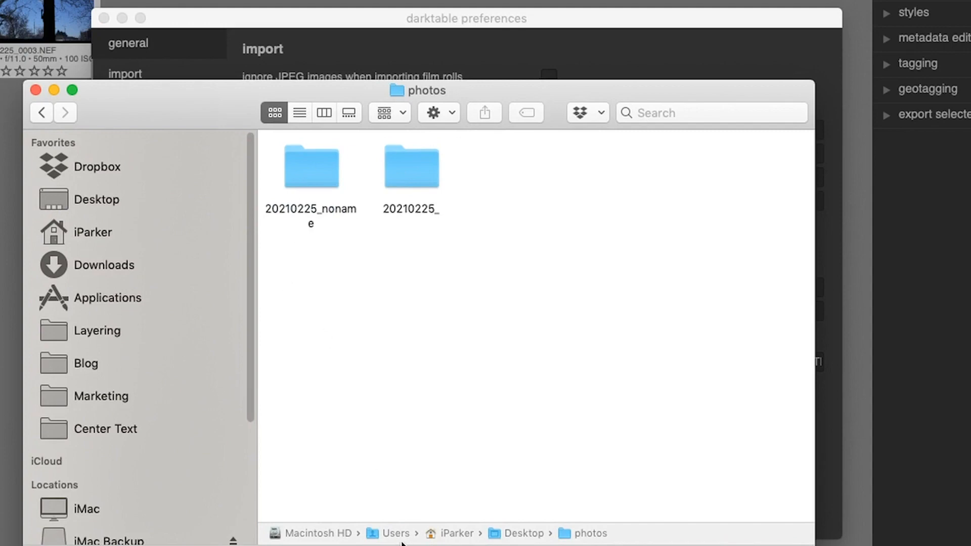
mouse_move(426, 542)
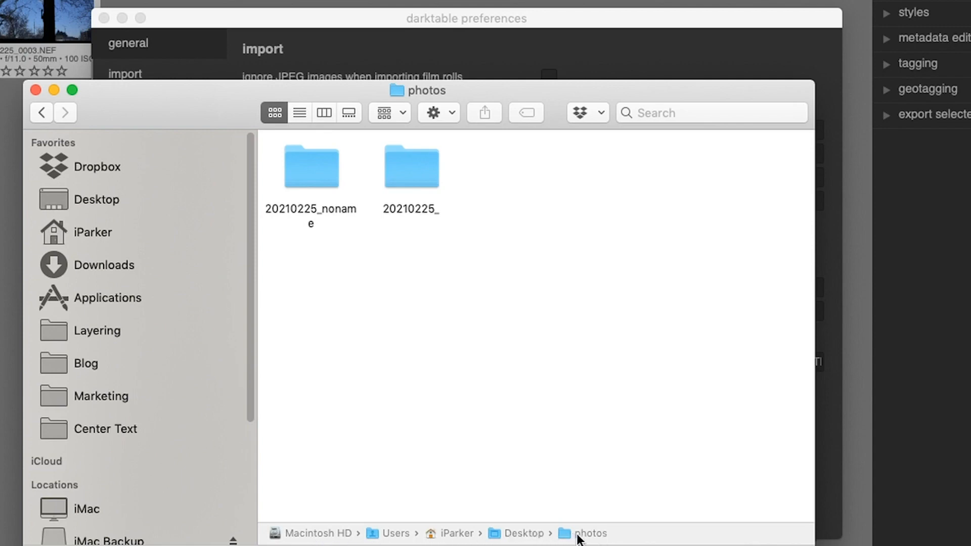
mouse_move(434, 103)
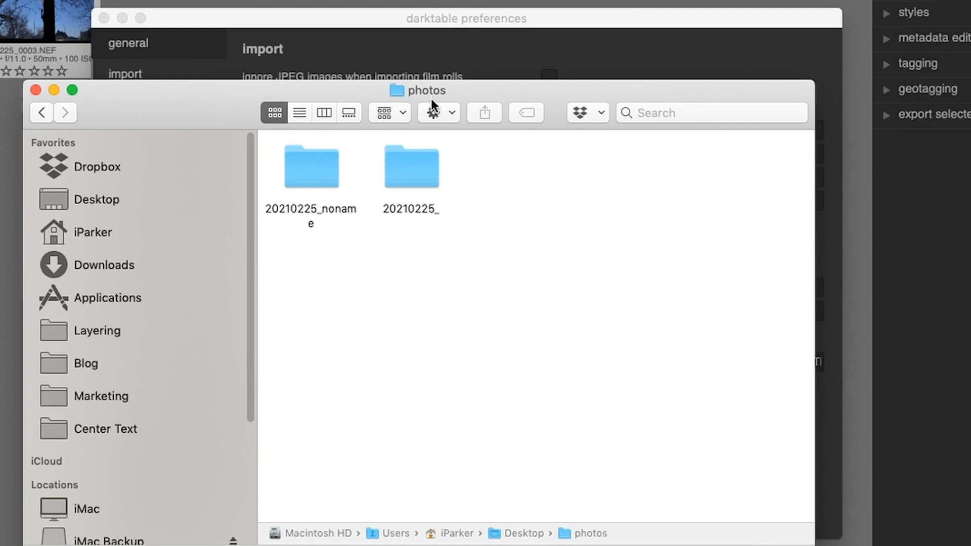
- Move the Finder photos window aside to see darktable's preferences
click(311, 166)
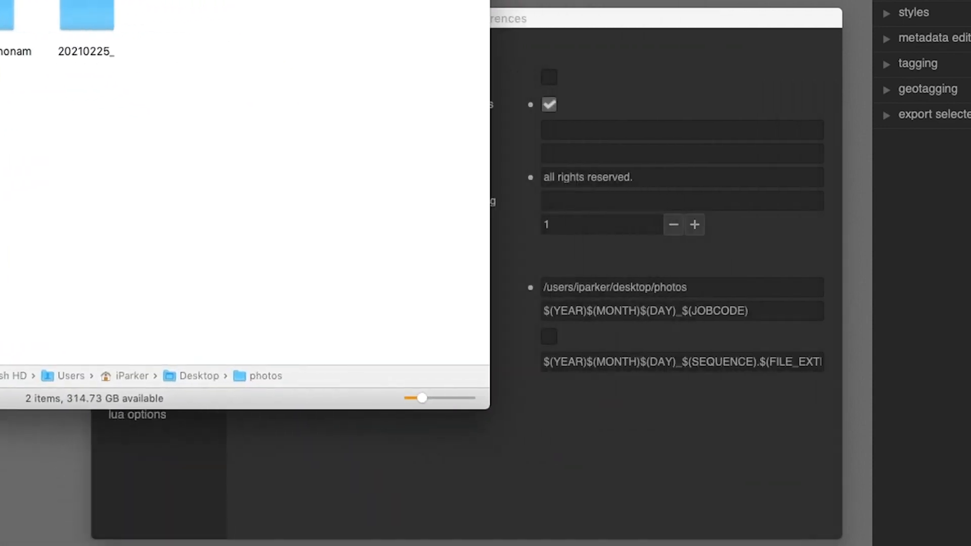
mouse_move(120, 382)
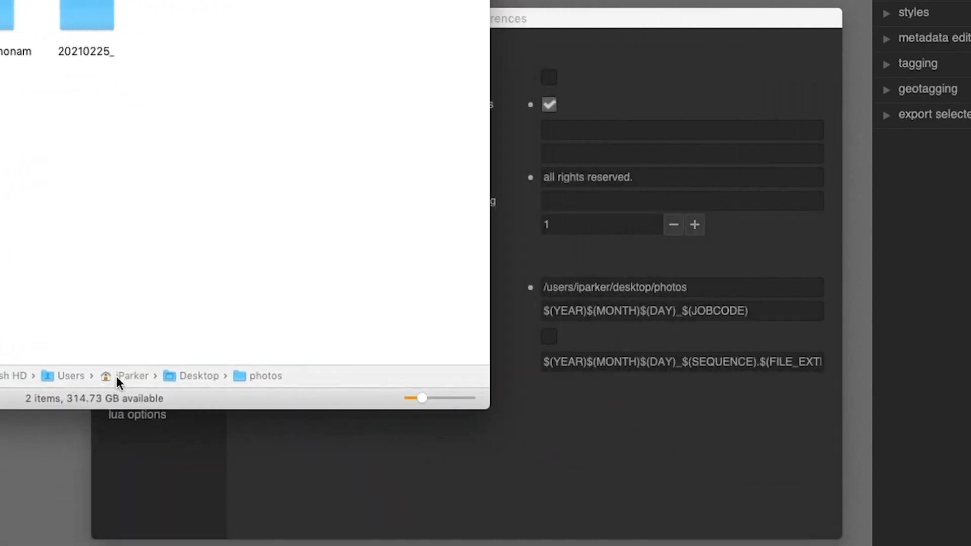
mouse_move(213, 385)
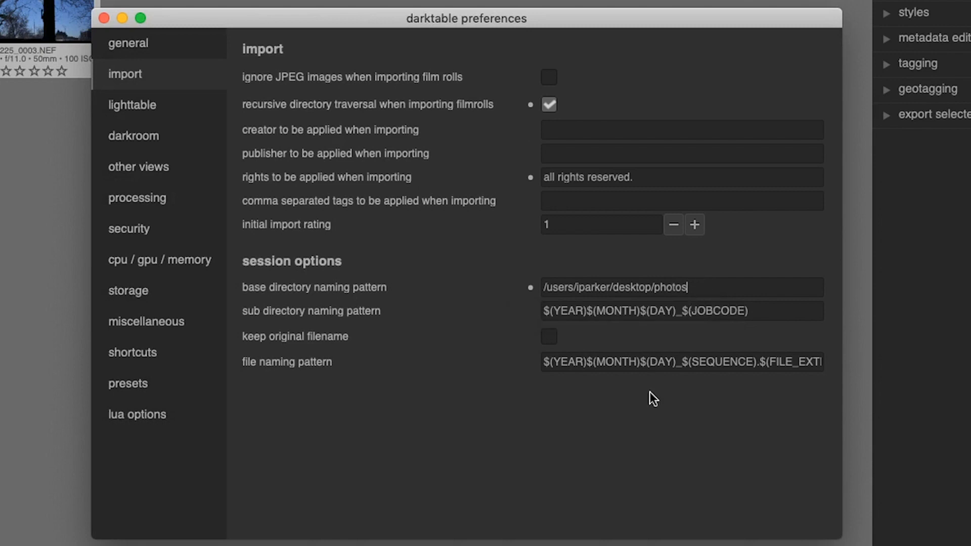
mouse_move(609, 337)
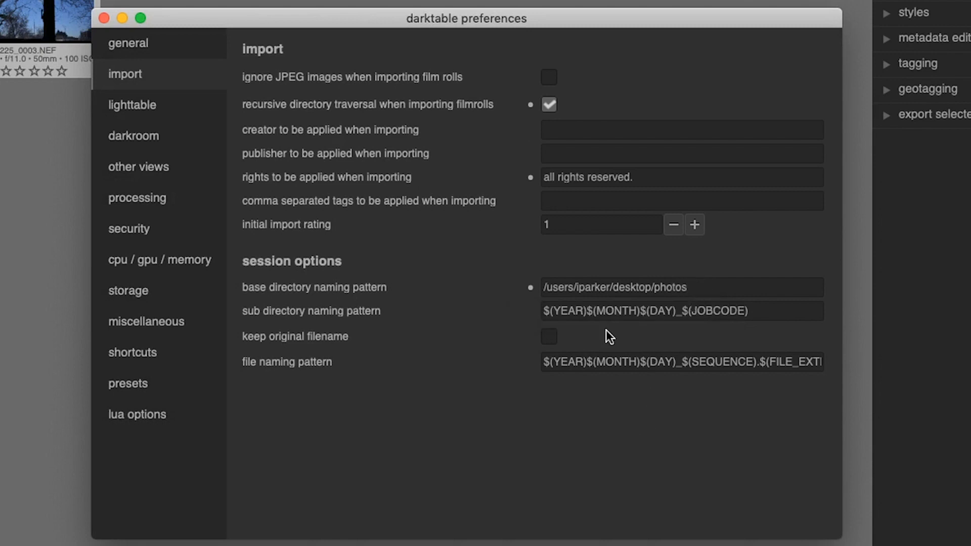
click(681, 287)
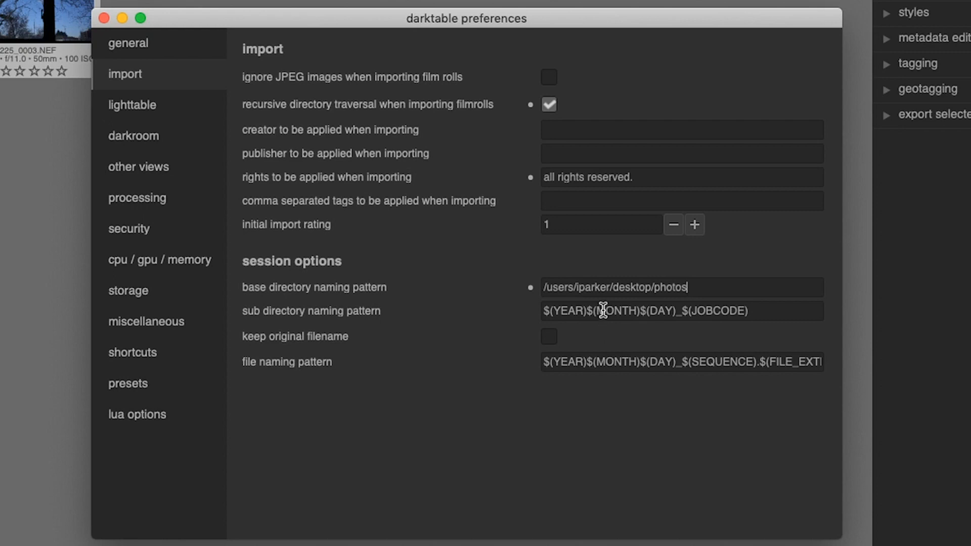
mouse_move(575, 311)
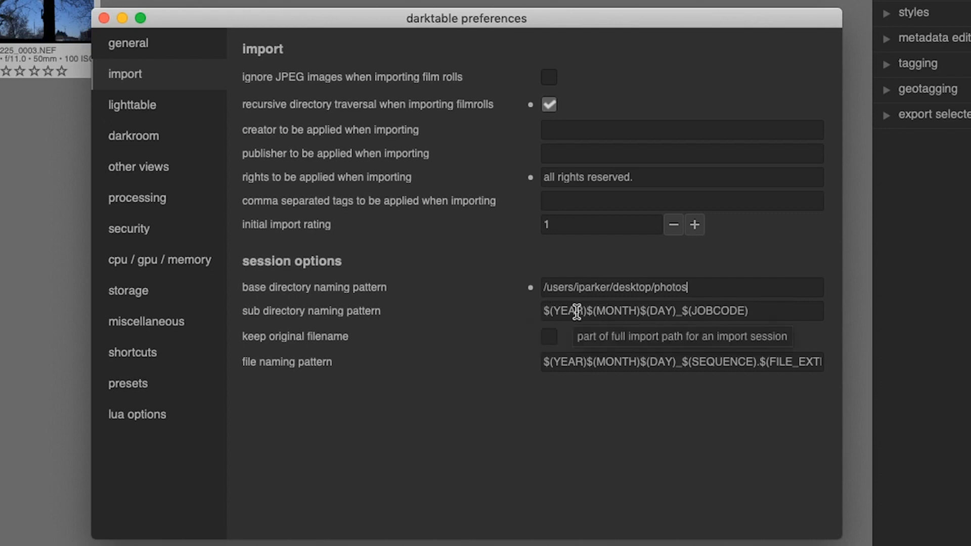
mouse_move(699, 305)
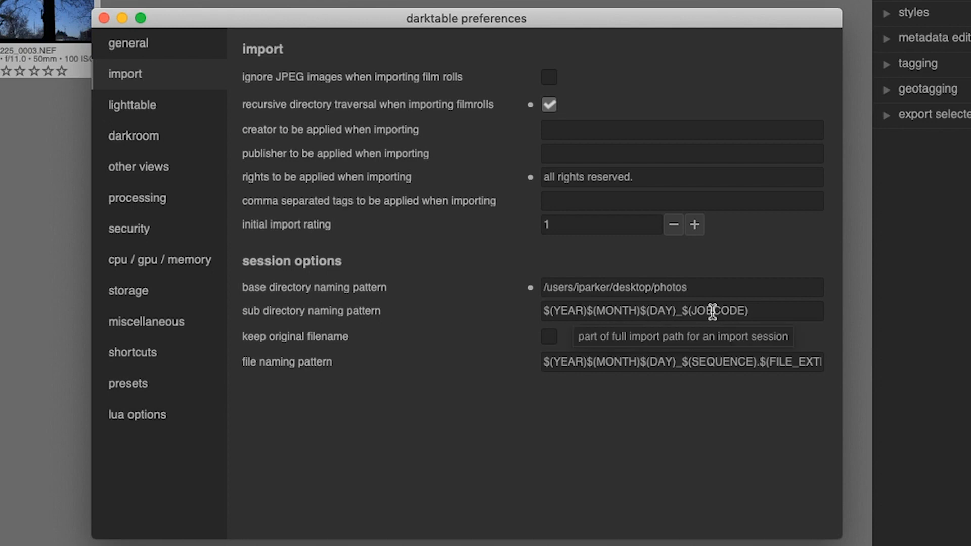
mouse_move(697, 304)
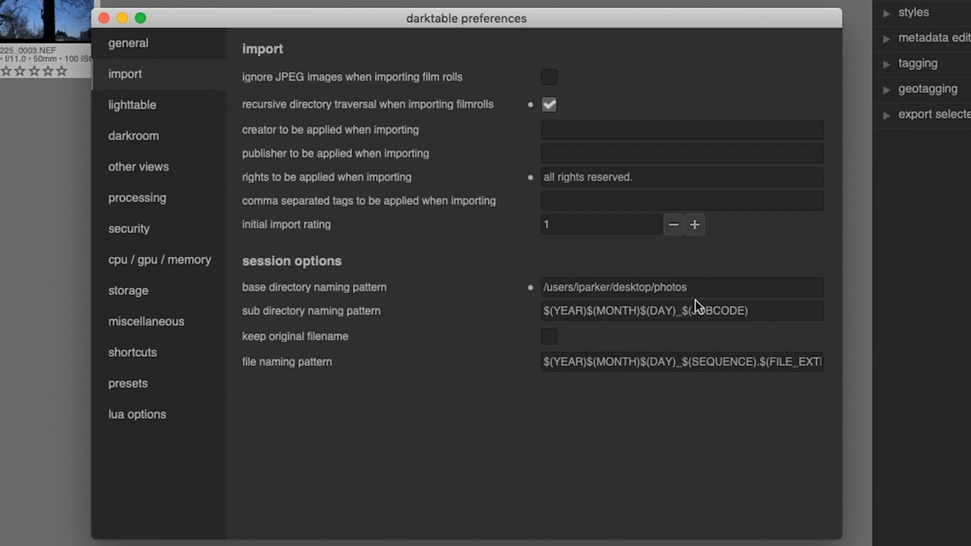
mouse_move(678, 311)
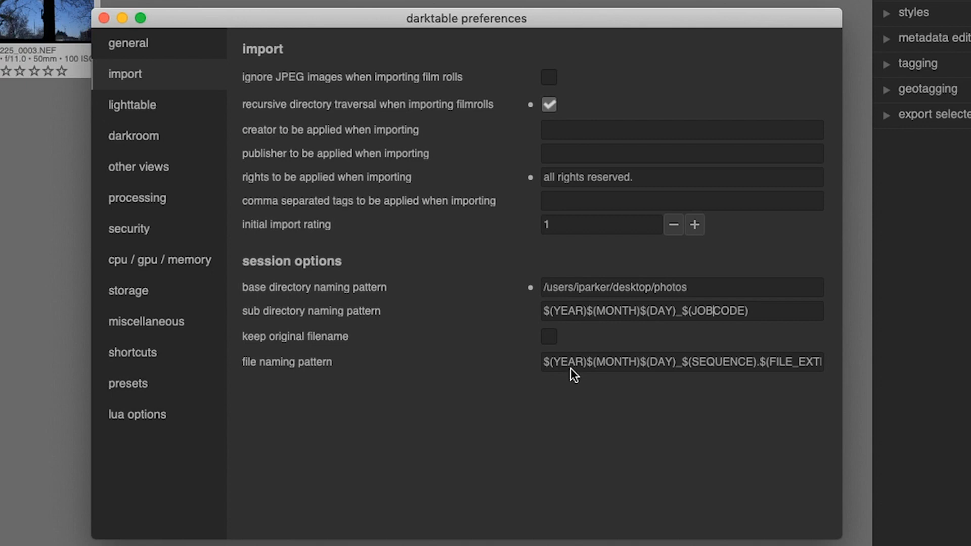
mouse_move(660, 362)
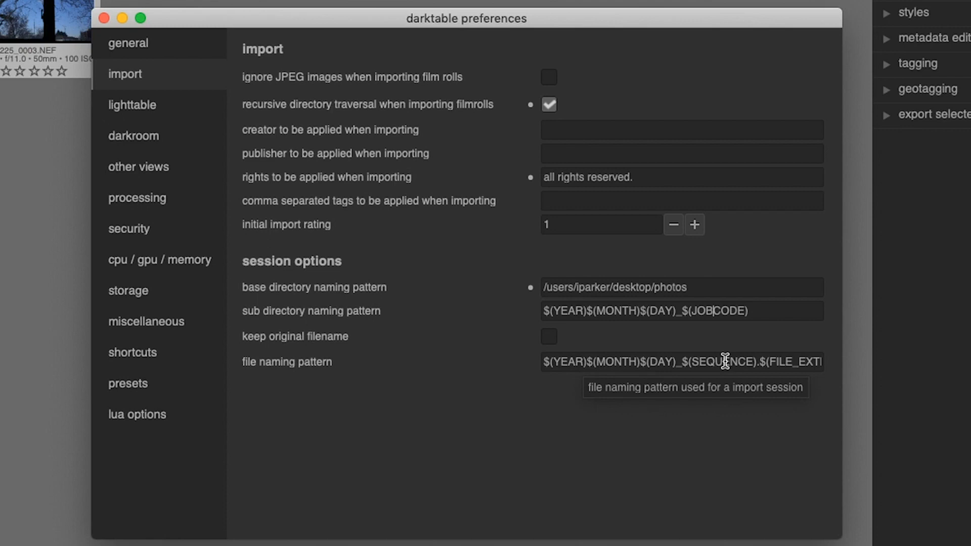
mouse_move(712, 316)
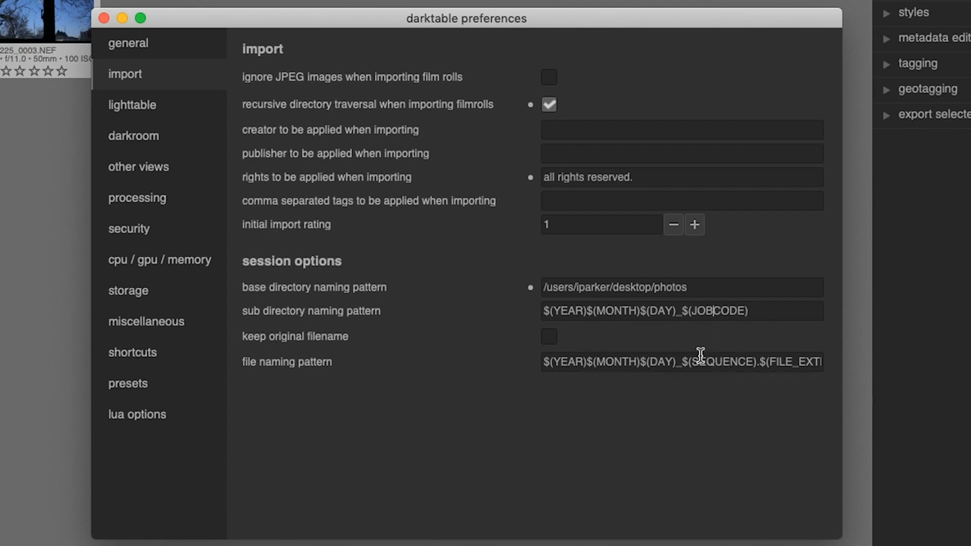
double_click(715, 311)
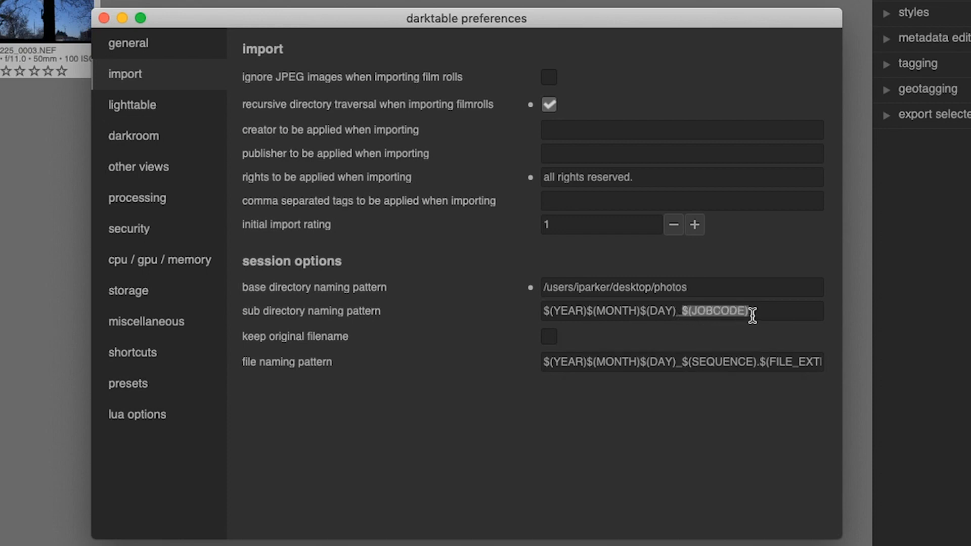
mouse_move(685, 378)
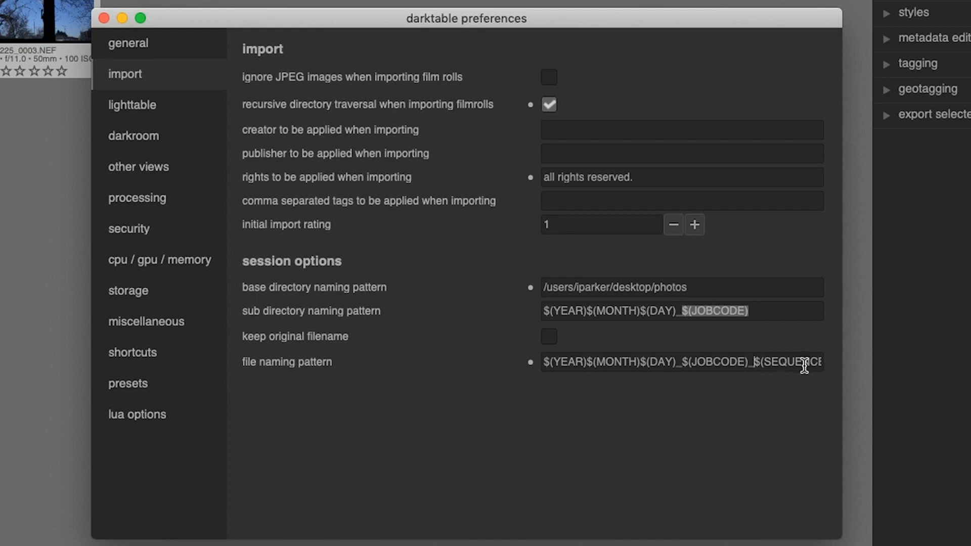
mouse_move(735, 362)
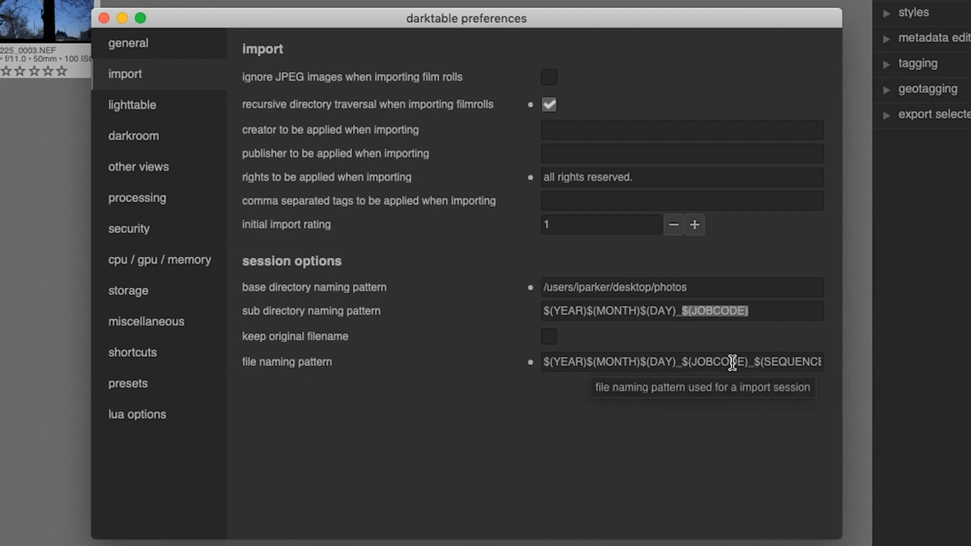
mouse_move(735, 380)
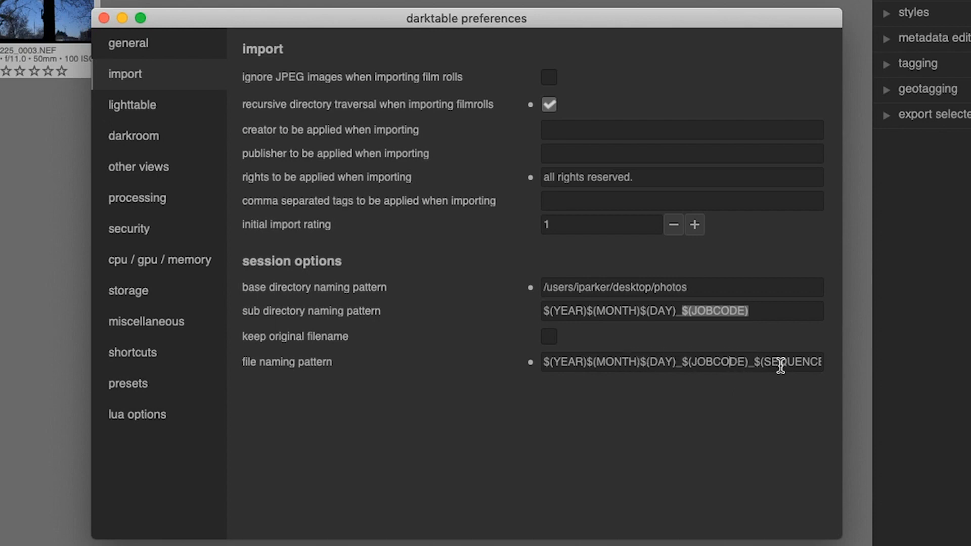
mouse_move(631, 363)
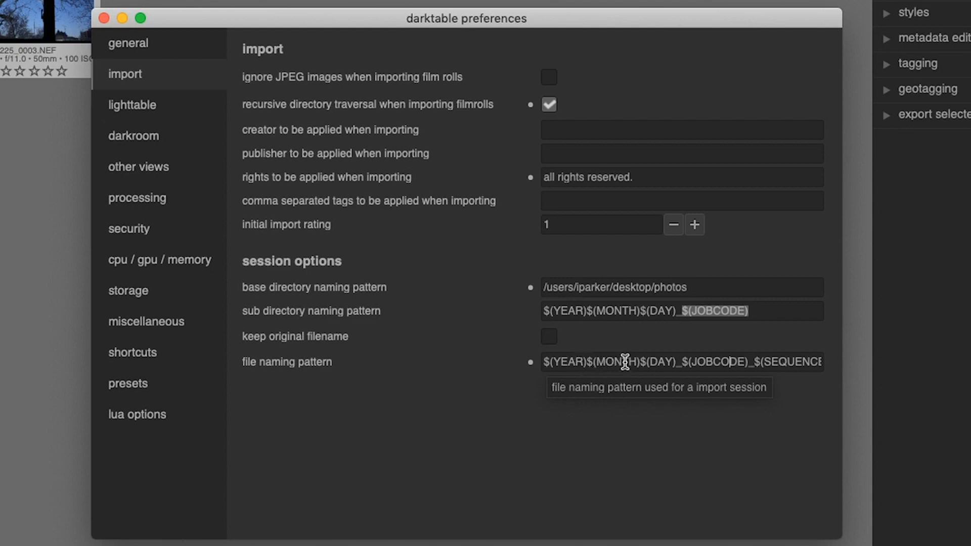
mouse_move(641, 353)
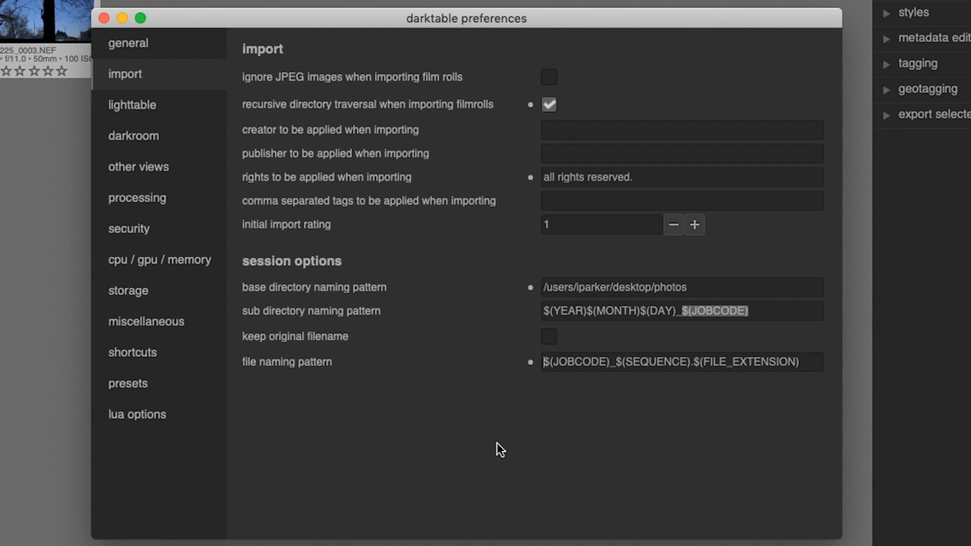
- Commit the file naming pattern $(JOBCODE)_$(SEQUENCE).$(FILE_EXTENSION)
click(548, 335)
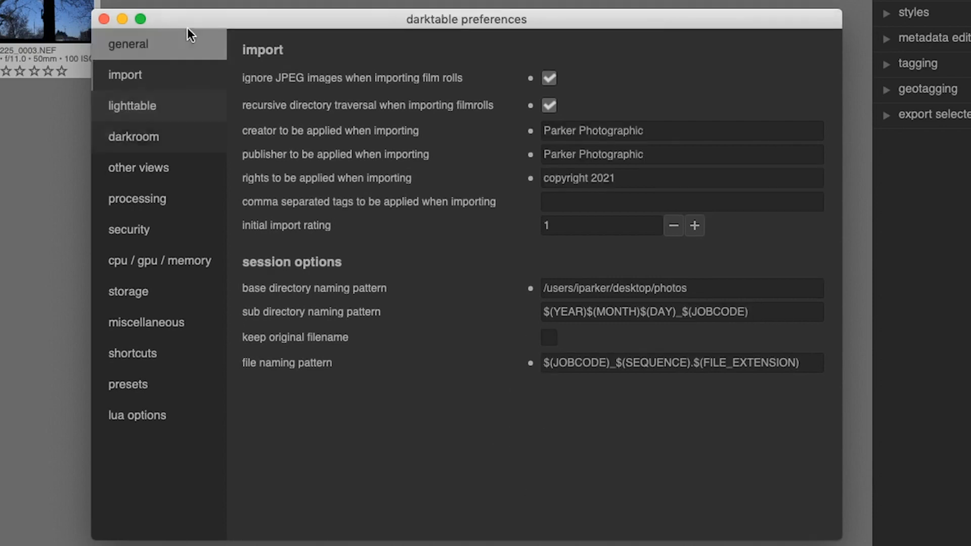
- Close preferences and reopen the camera import dialog
click(104, 19)
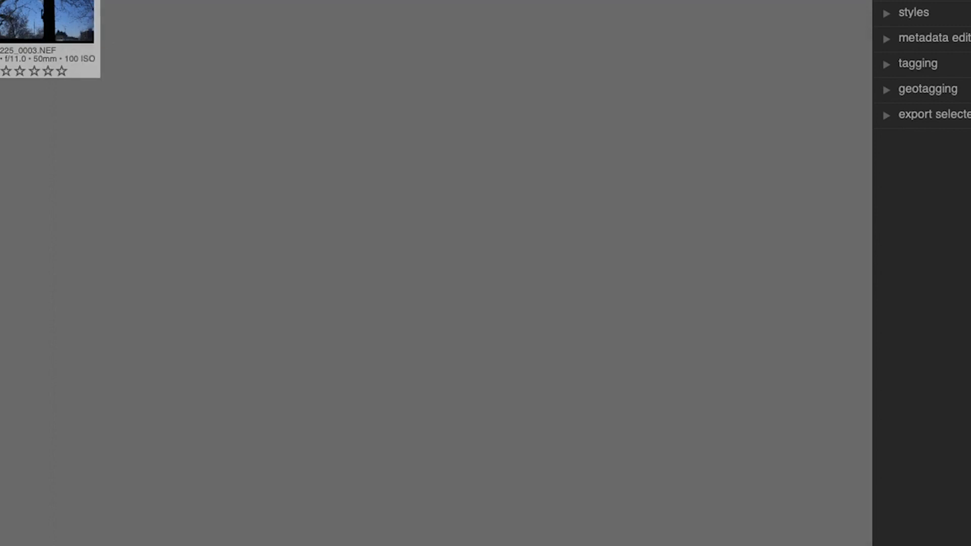
click(369, 28)
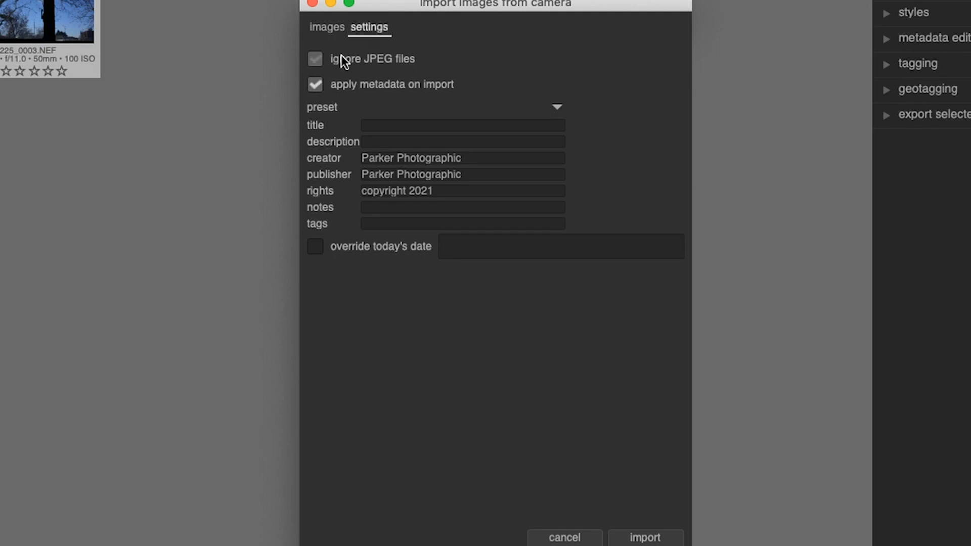
click(315, 58)
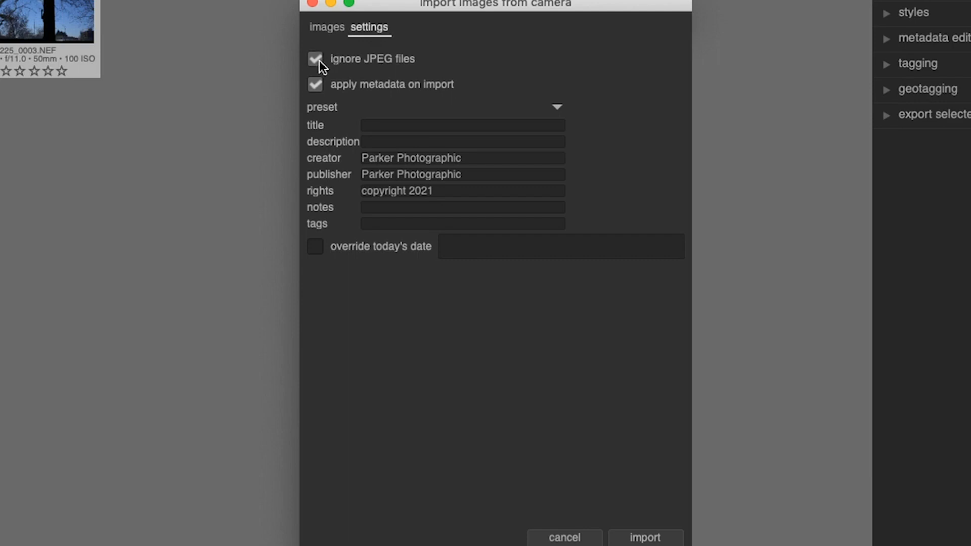
mouse_move(364, 101)
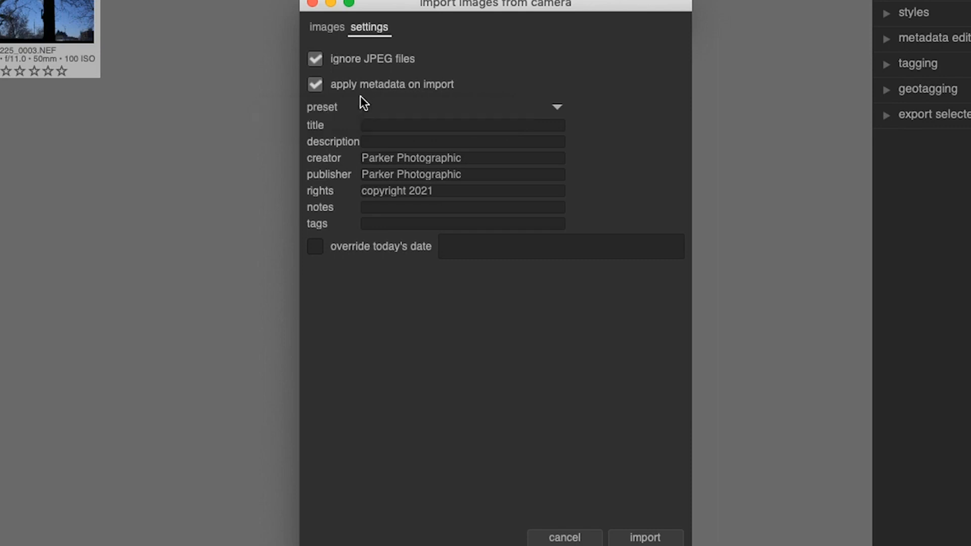
click(461, 141)
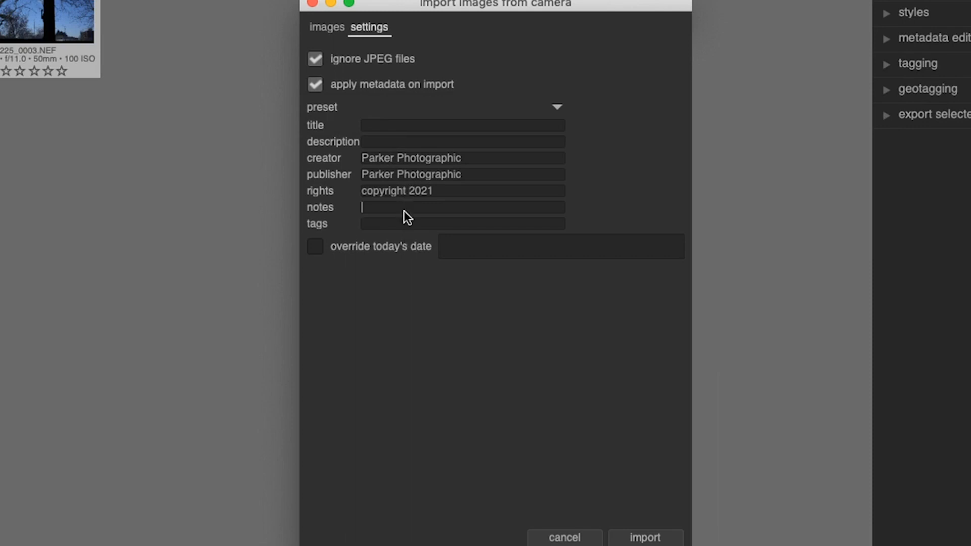
click(461, 223)
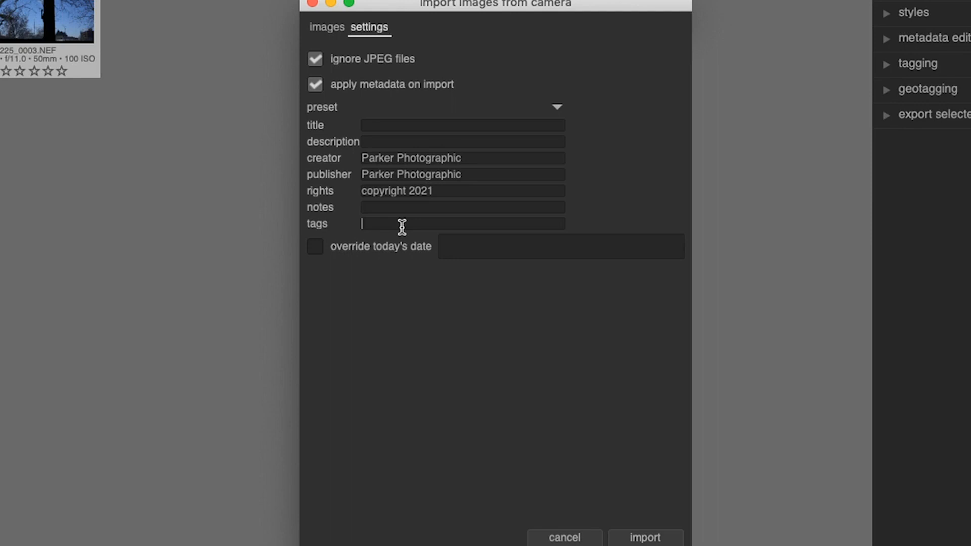
mouse_move(368, 263)
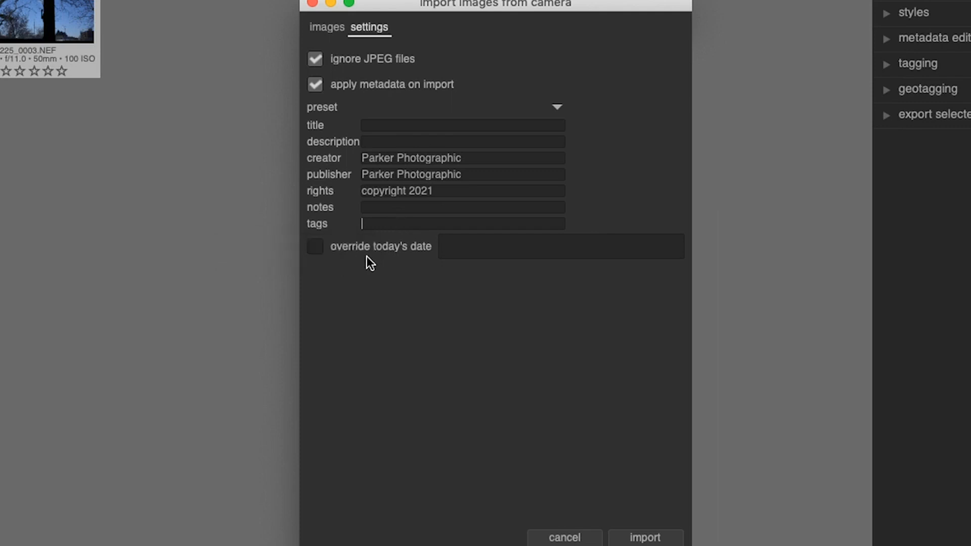
- Override today's date with 2021-05-25 in the camera import settings
click(315, 246)
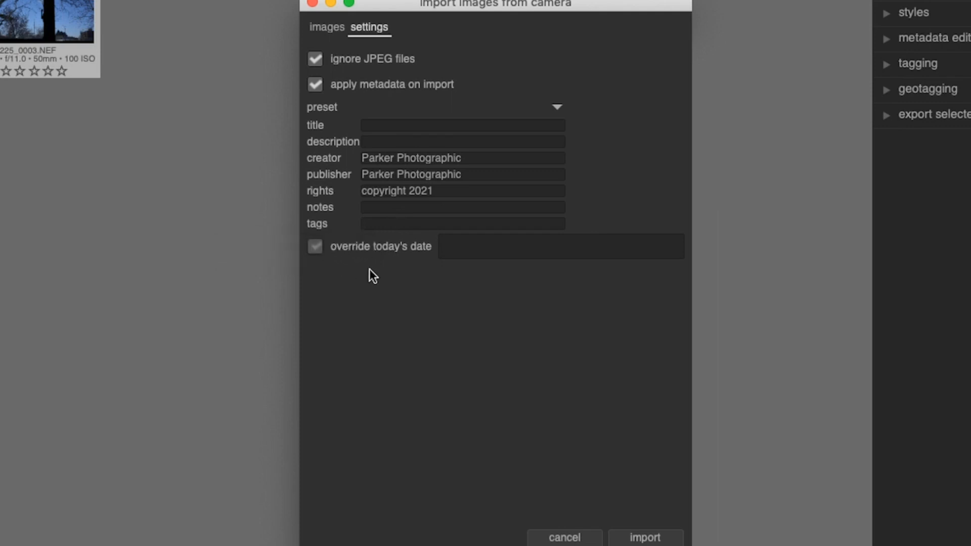
click(314, 246)
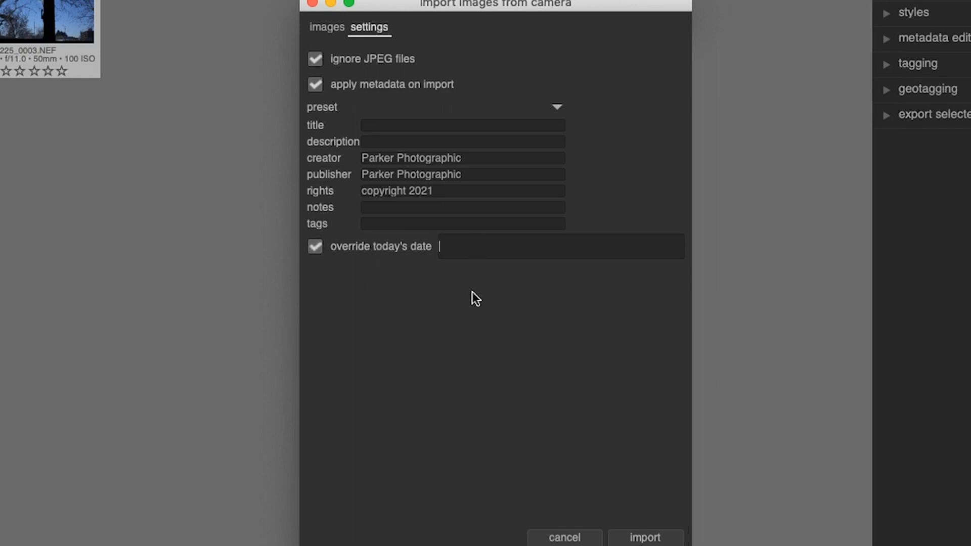
text(2021)
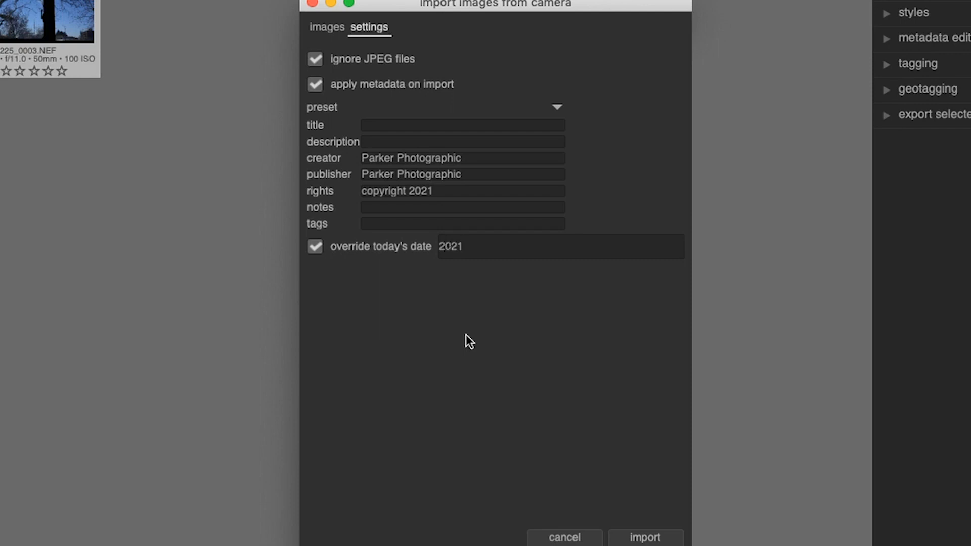
text(-)
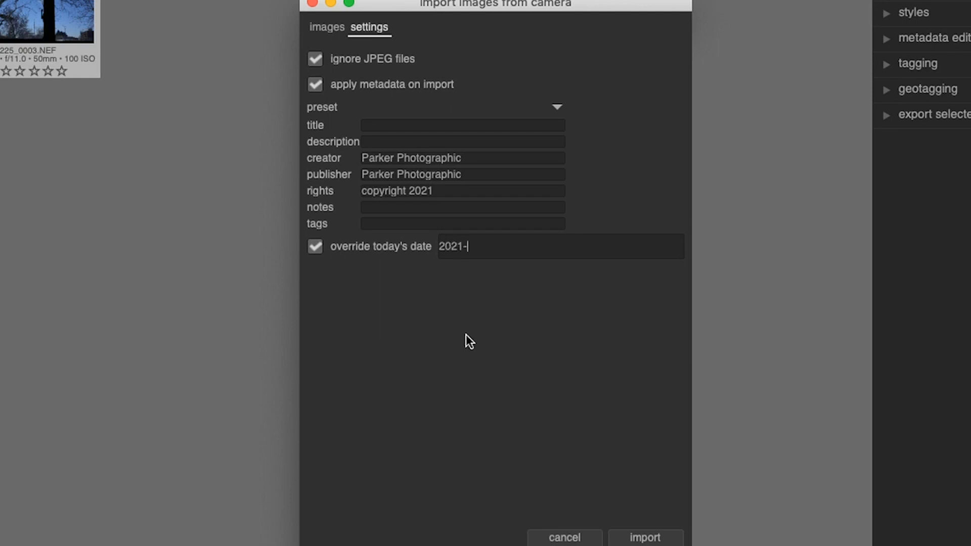
text(05-)
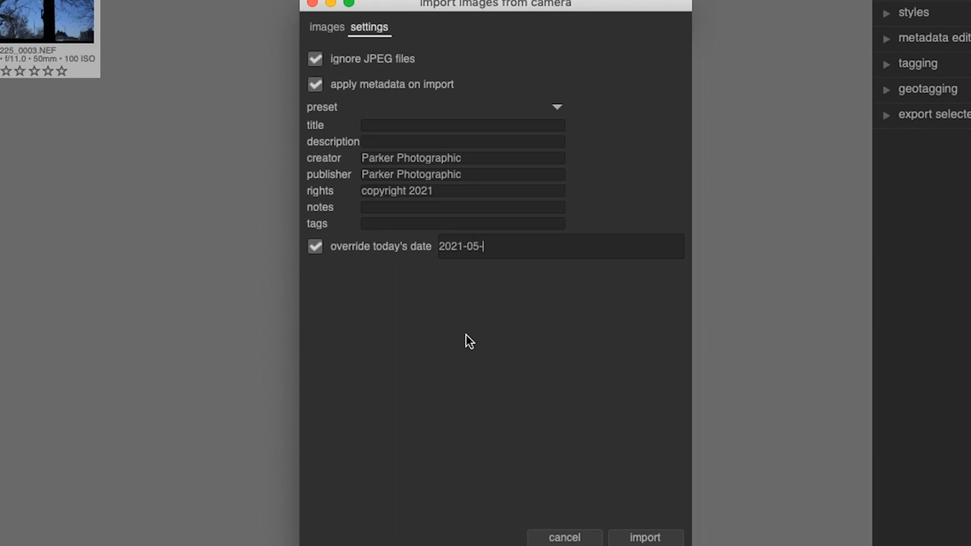
text(25)
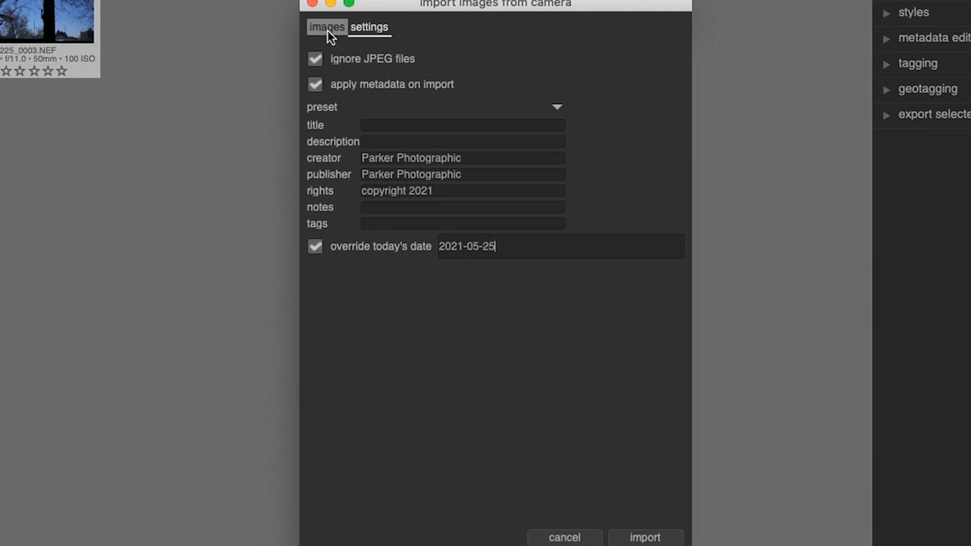
- Review the camera's image list, then cancel the import without importing
click(327, 26)
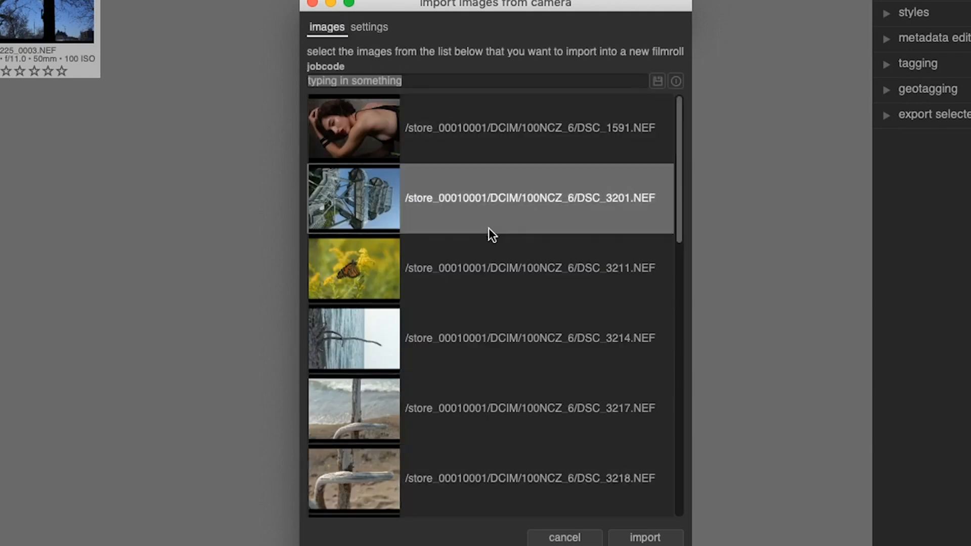
click(529, 197)
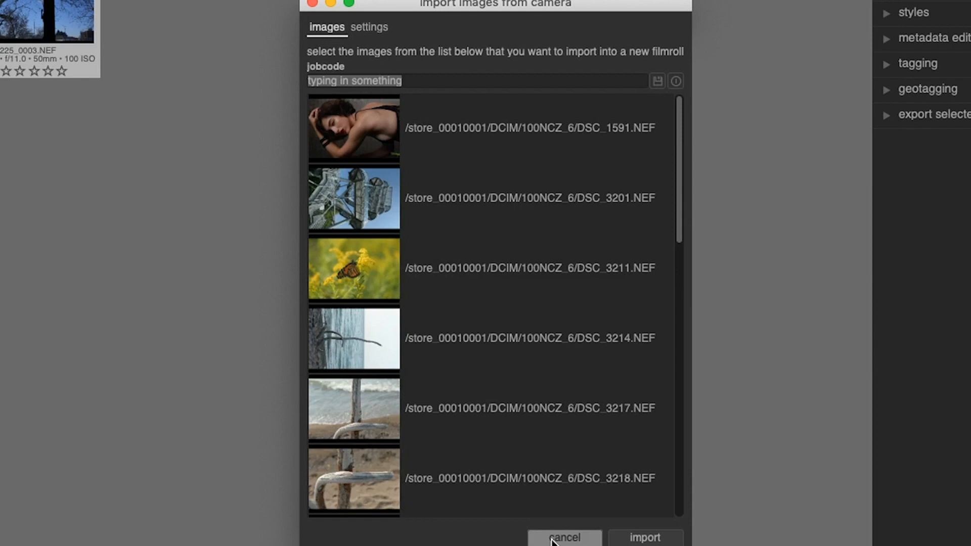
click(564, 537)
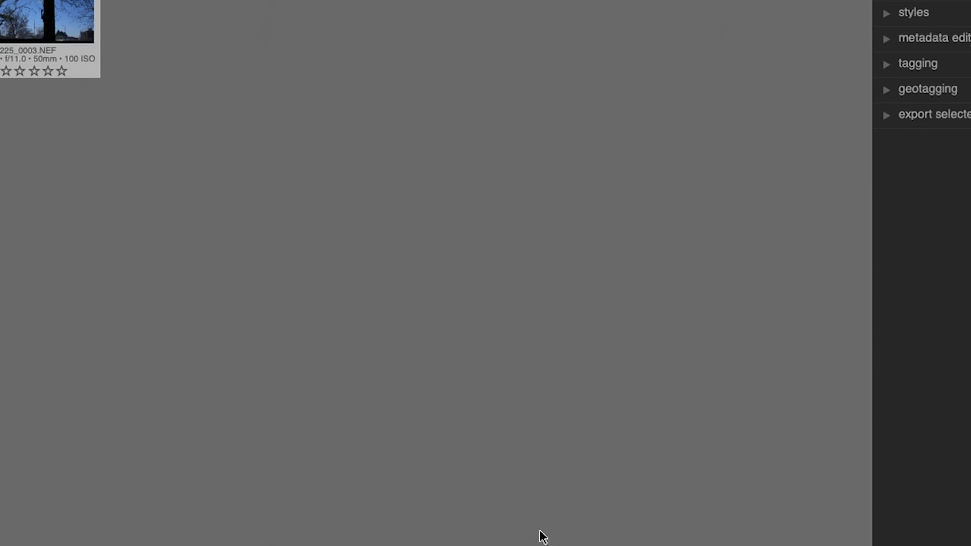
- Start an add-to-library import, landing in the Signature Edits raw folder
click(175, 79)
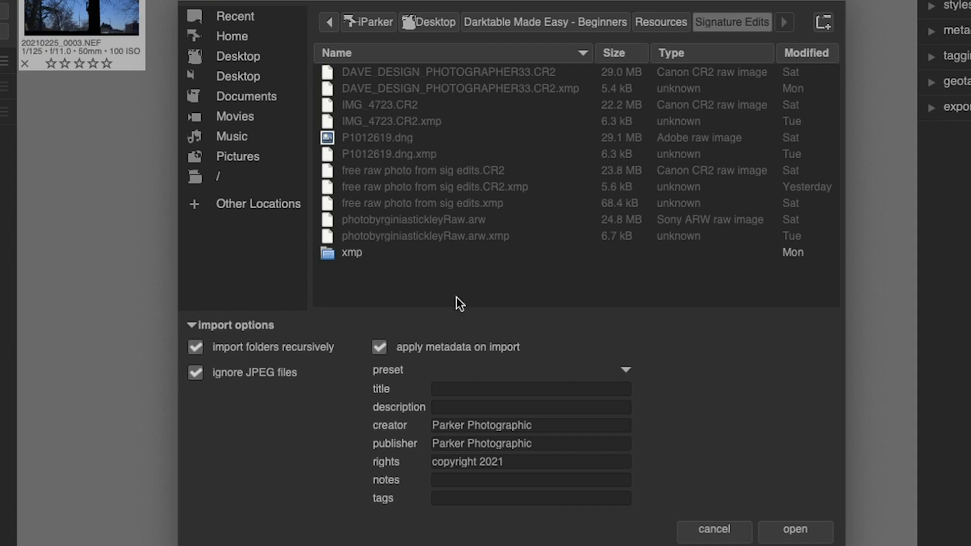
- Keep 'ignore JPEG files' checked and enable 'apply metadata on import'
click(381, 104)
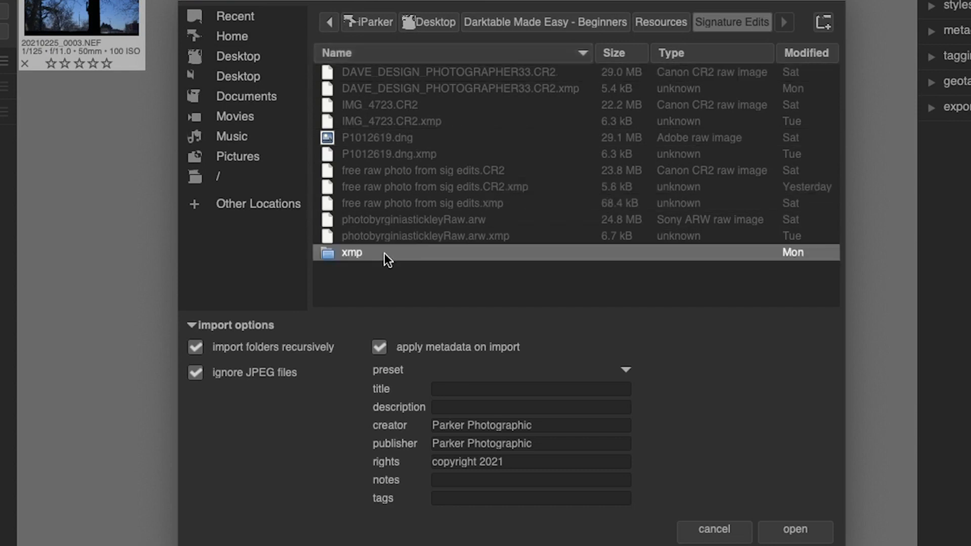
mouse_move(403, 259)
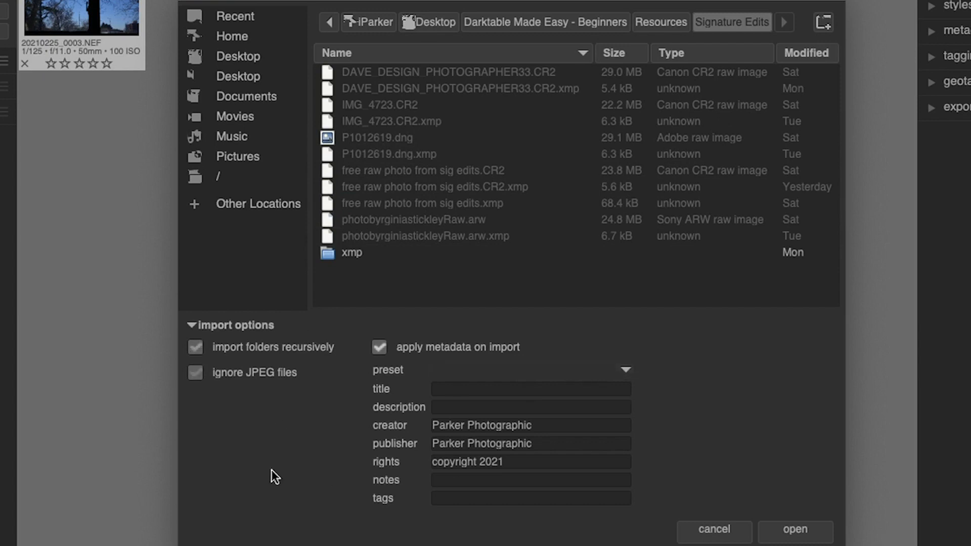
click(195, 372)
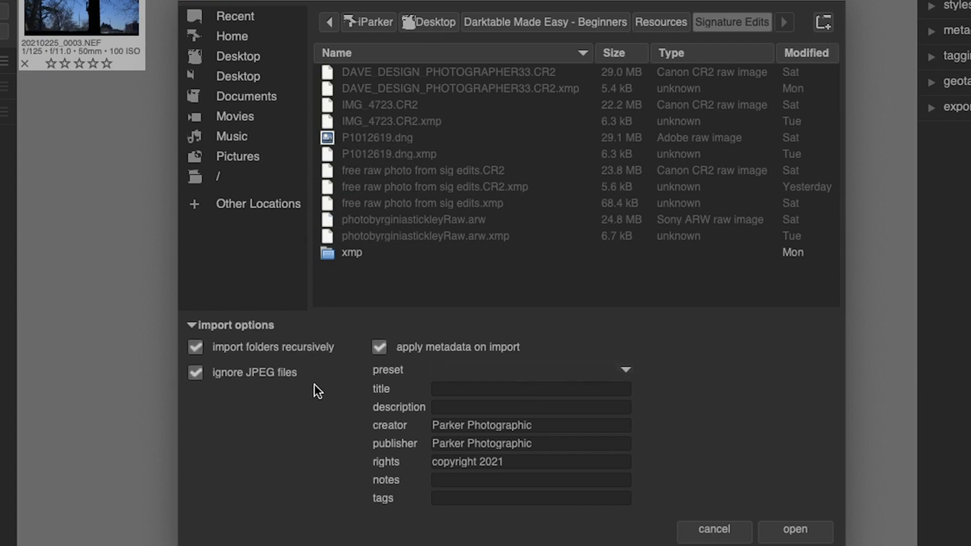
click(196, 372)
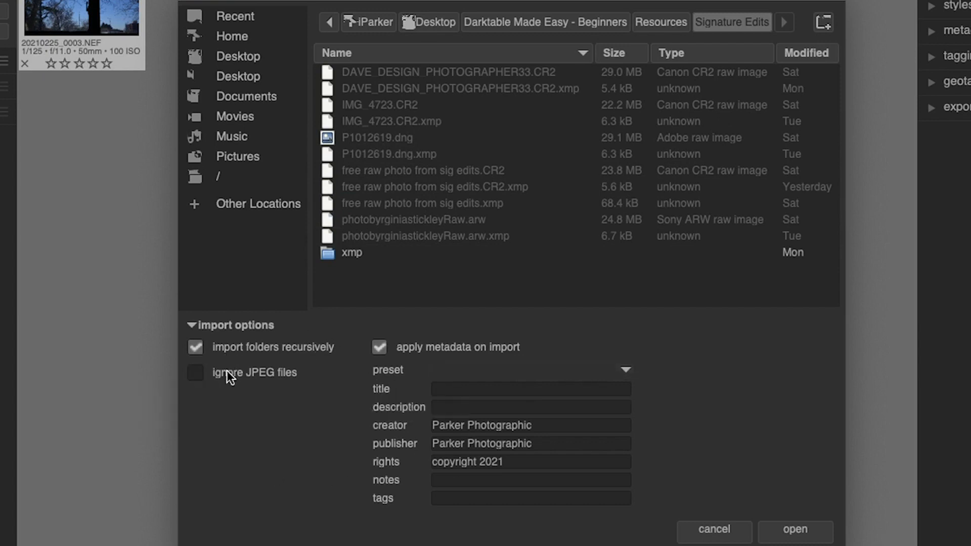
click(195, 372)
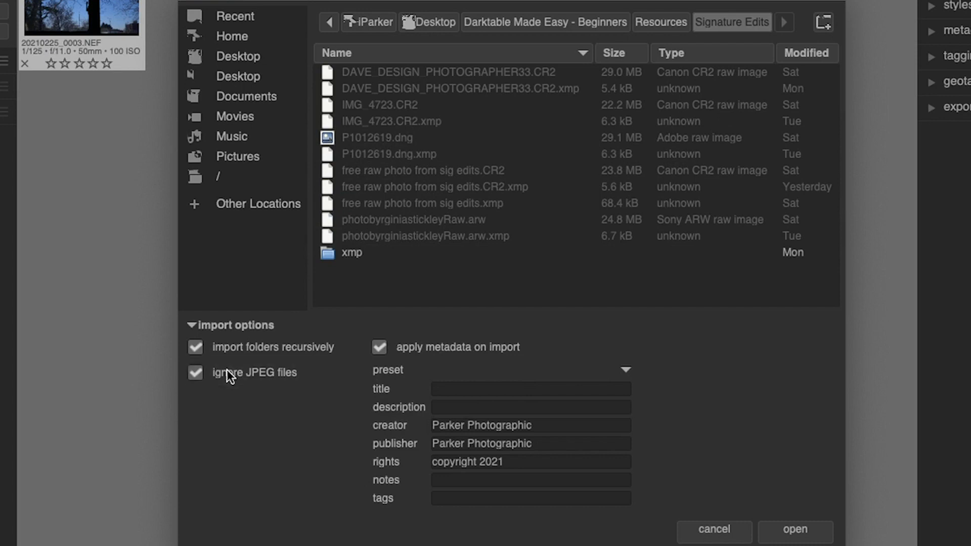
click(379, 347)
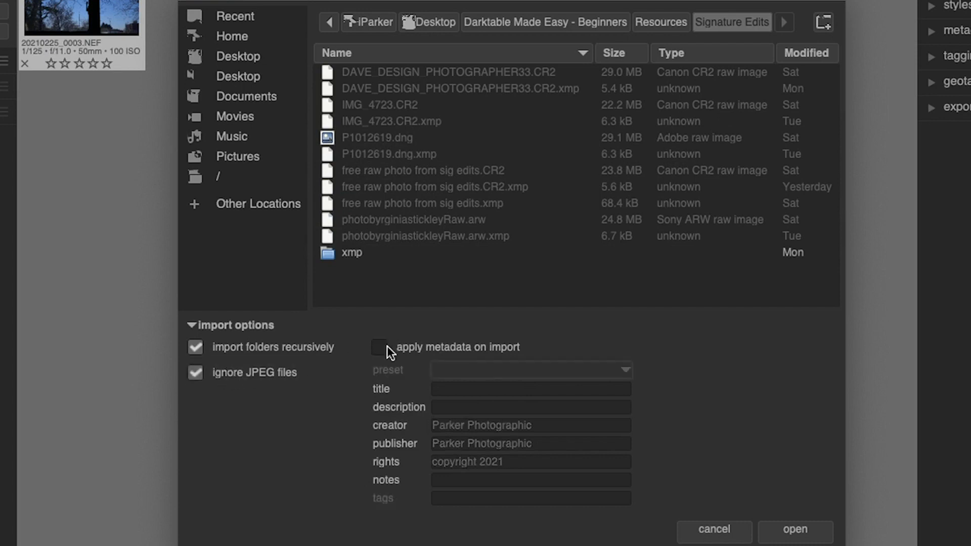
click(381, 347)
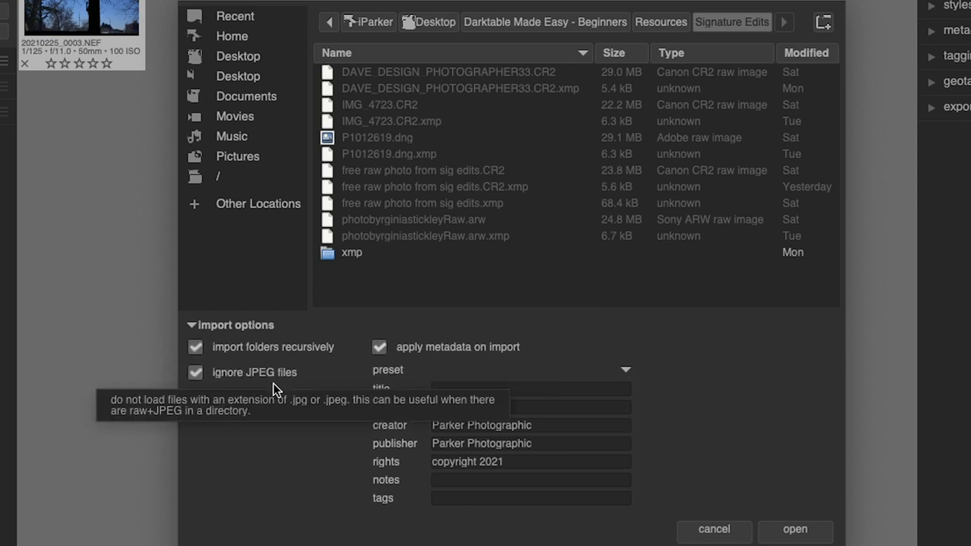
mouse_move(277, 403)
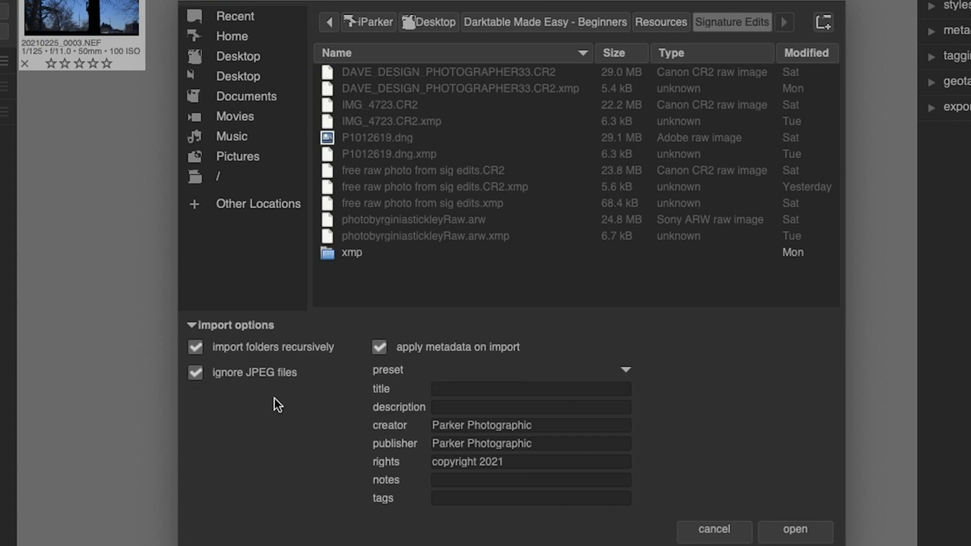
mouse_move(277, 408)
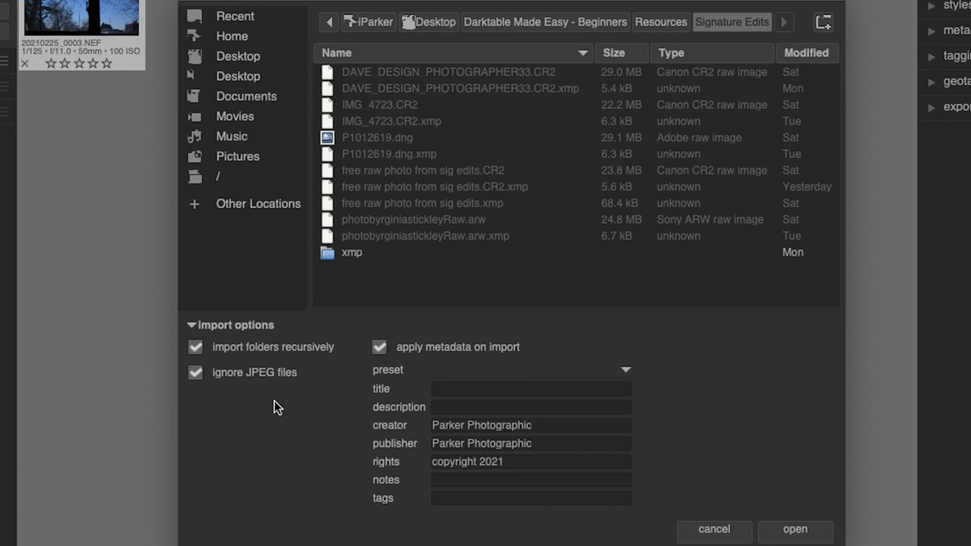
mouse_move(276, 407)
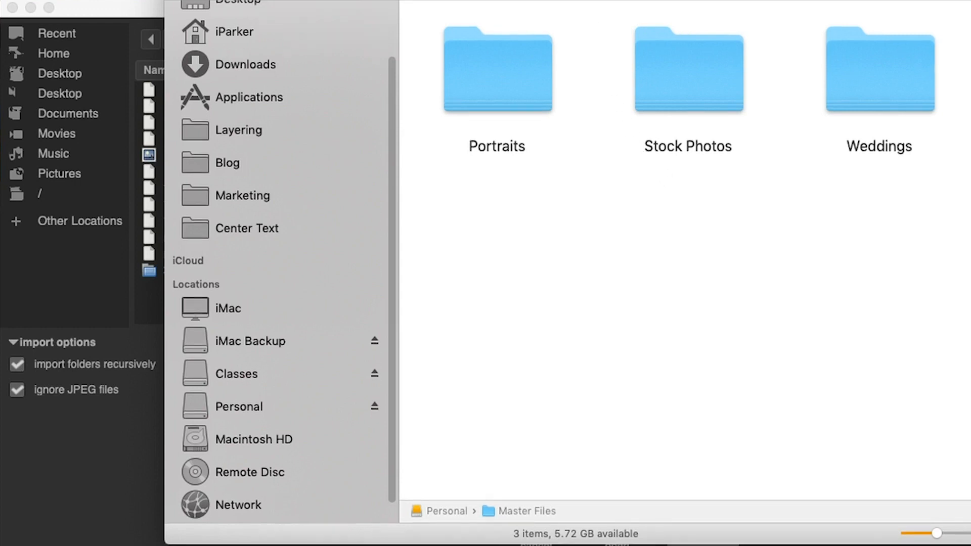
mouse_move(522, 4)
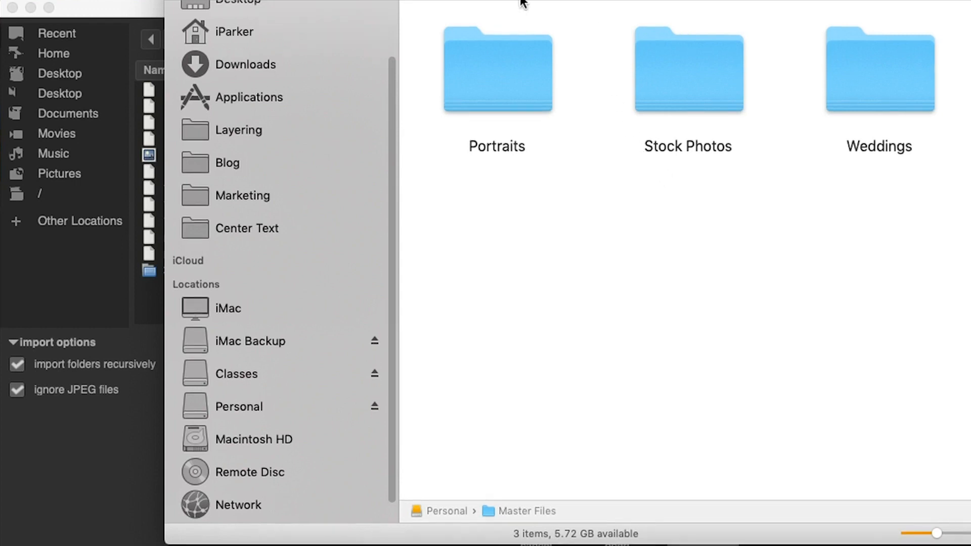
- Navigate from Master Files into Weddings and then the 2009 folder
click(686, 69)
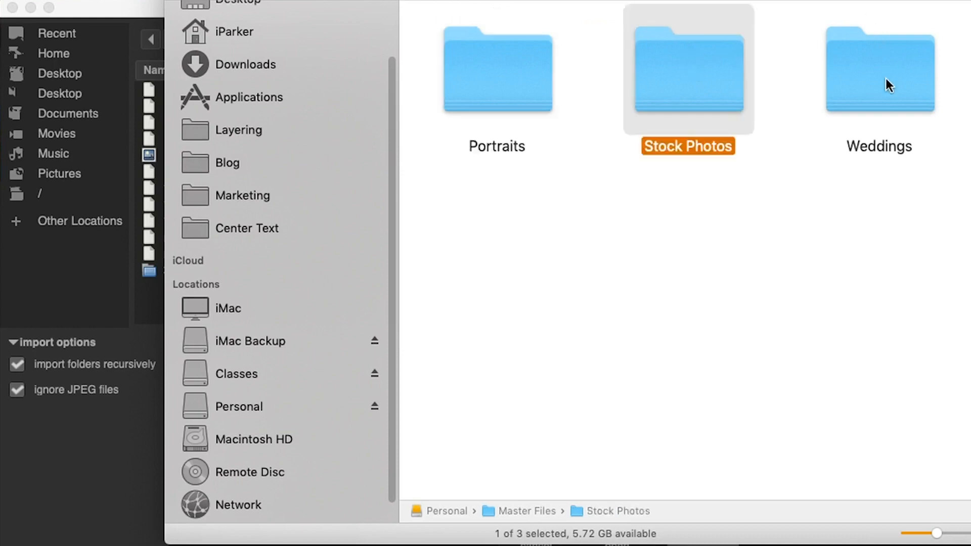
click(495, 70)
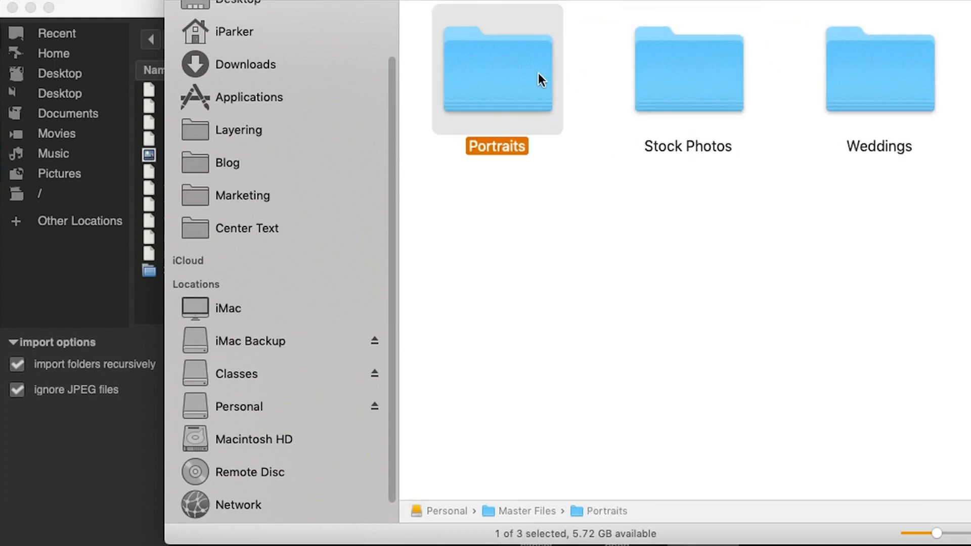
click(687, 68)
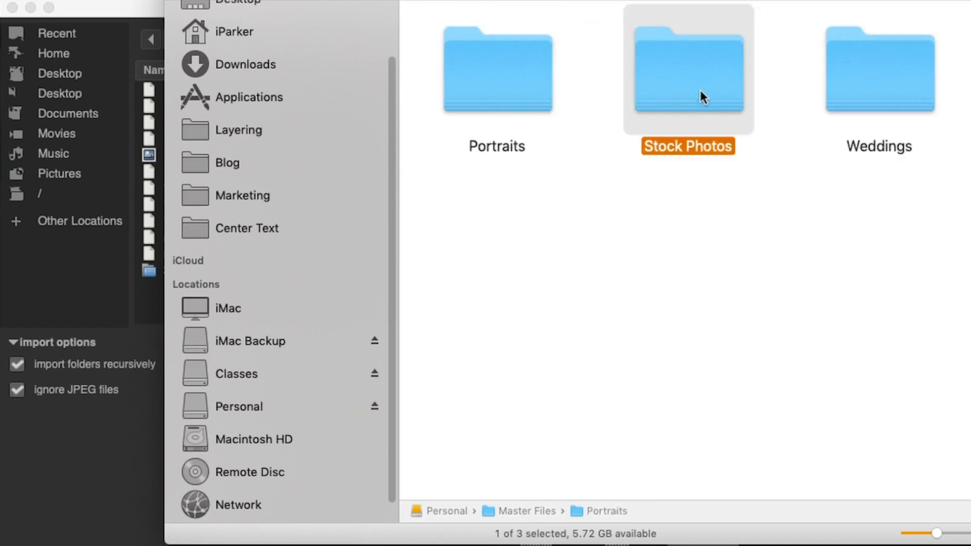
click(879, 68)
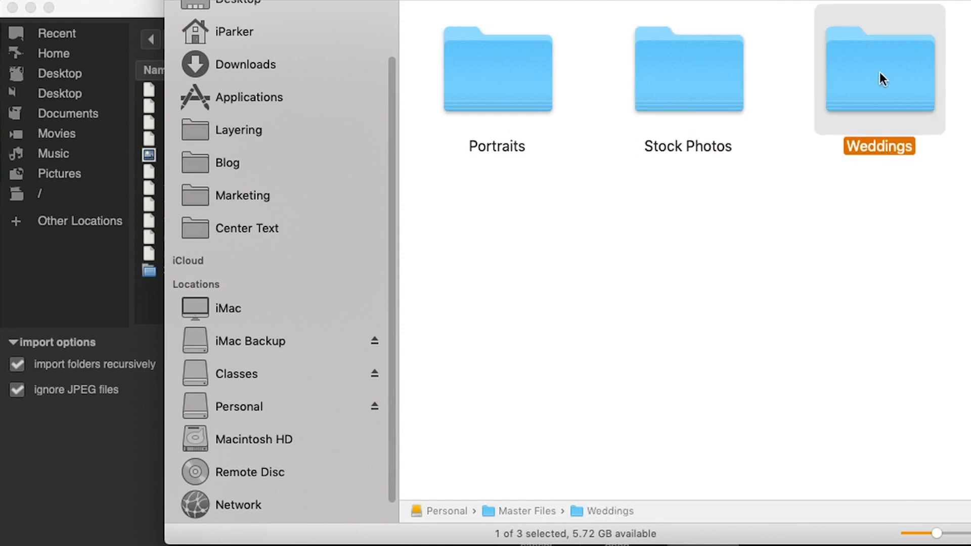
double_click(879, 68)
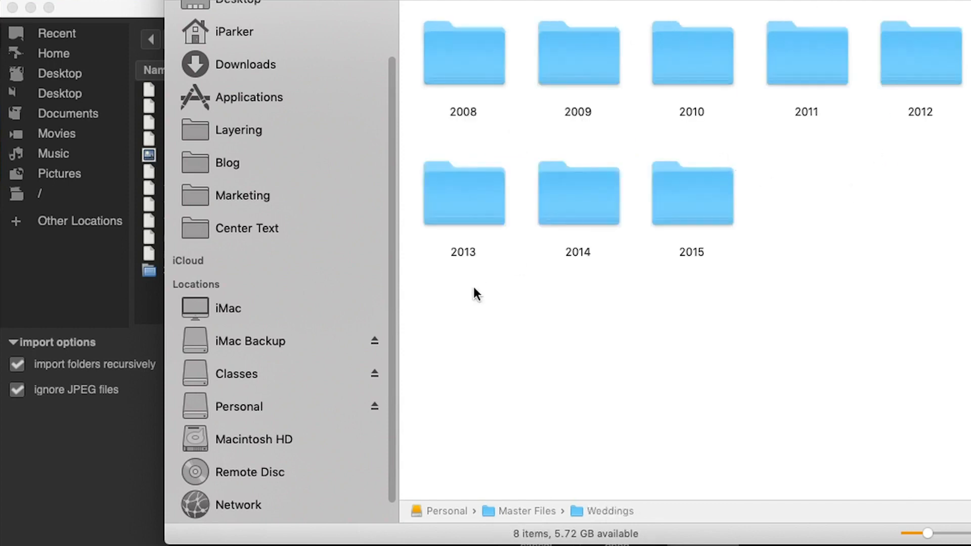
click(577, 52)
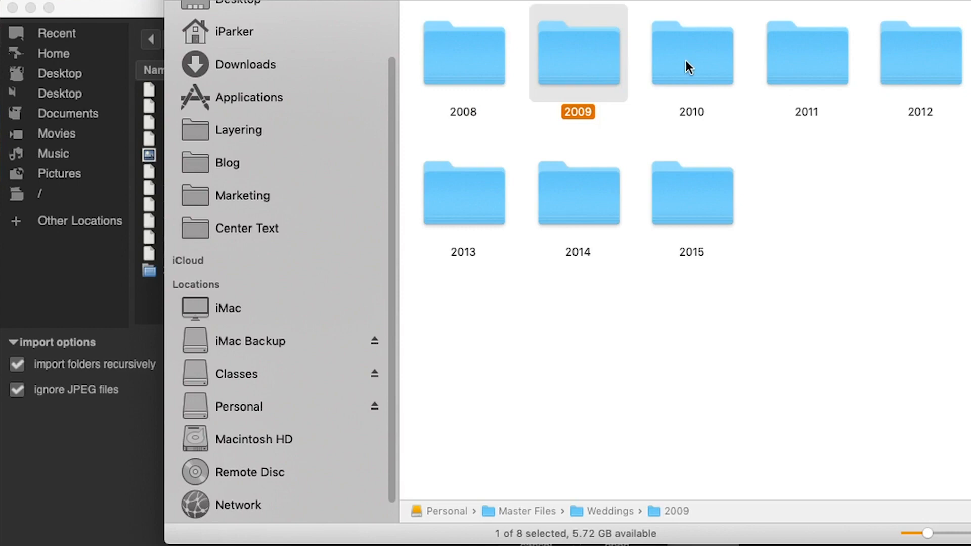
click(692, 194)
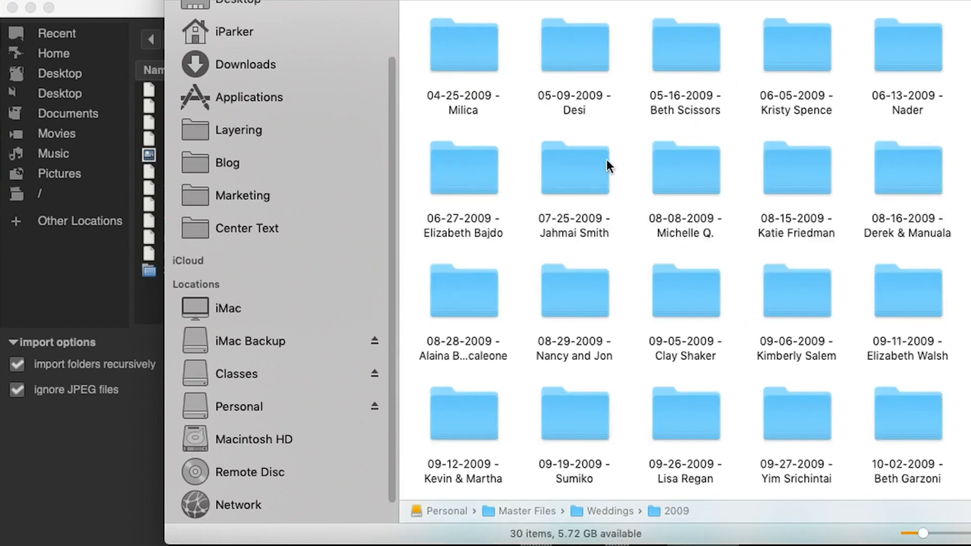
mouse_move(540, 261)
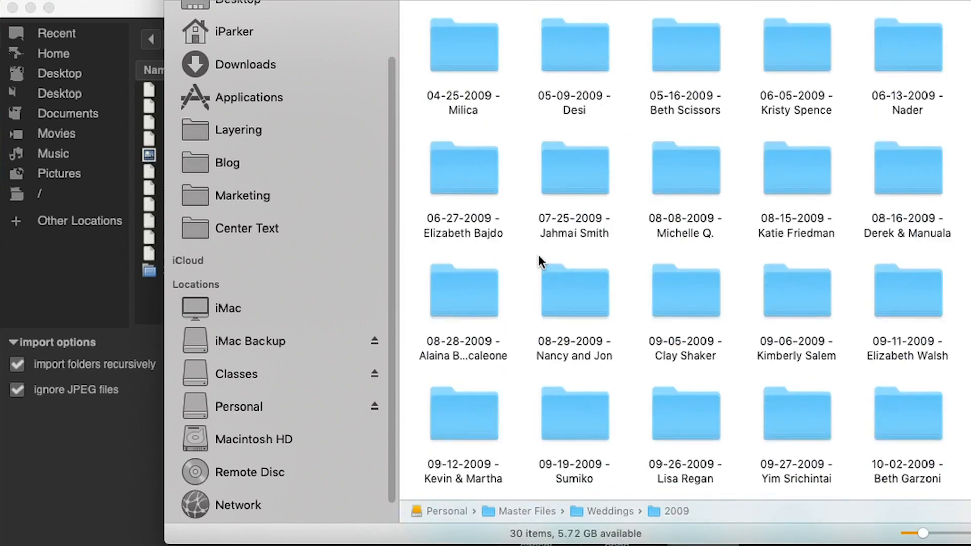
mouse_move(680, 68)
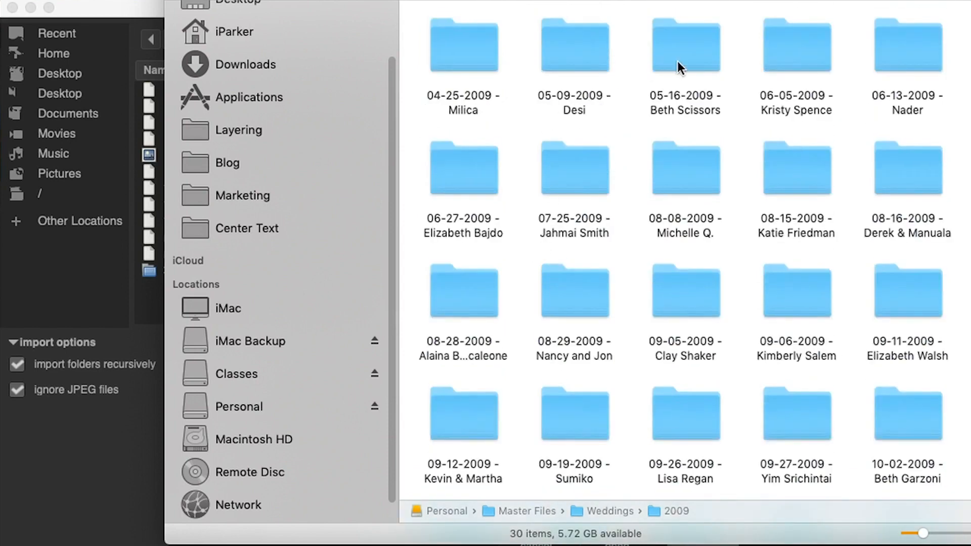
- Enter the 05-16-2009 wedding shoot and its 2nd Edition subfolder
double_click(685, 45)
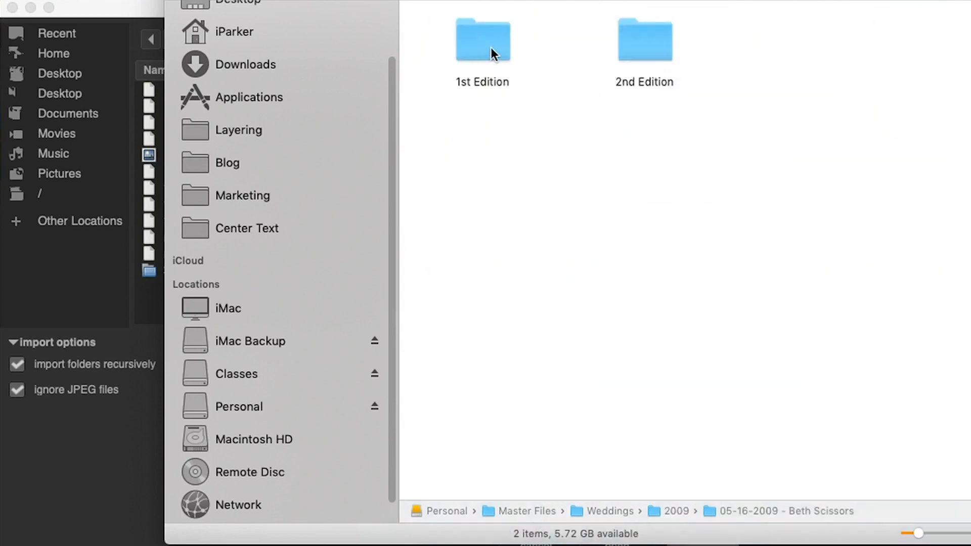
click(644, 40)
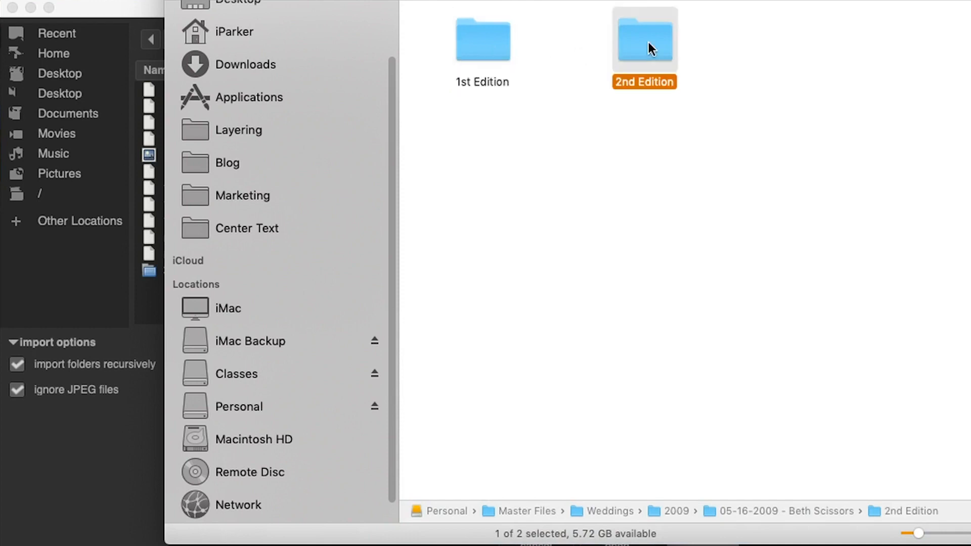
double_click(644, 39)
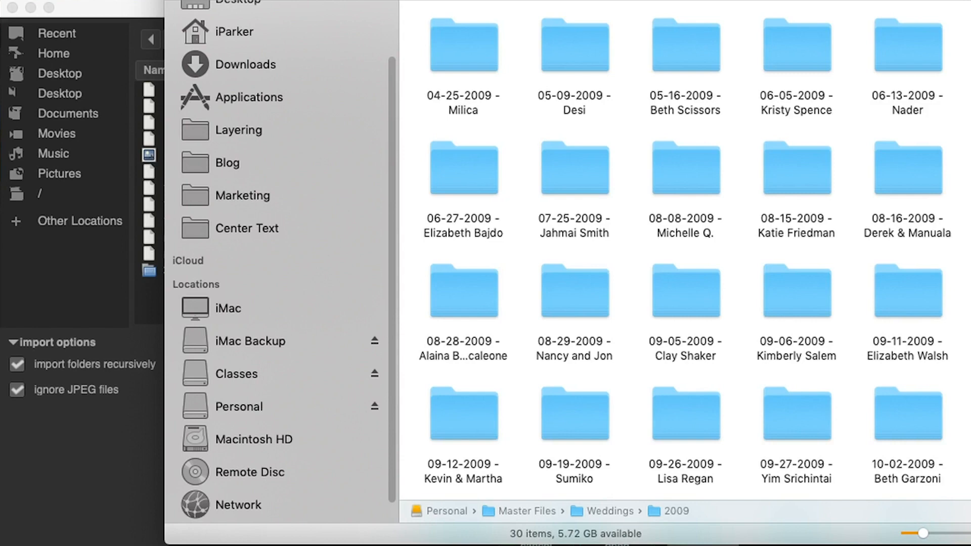
mouse_move(486, 51)
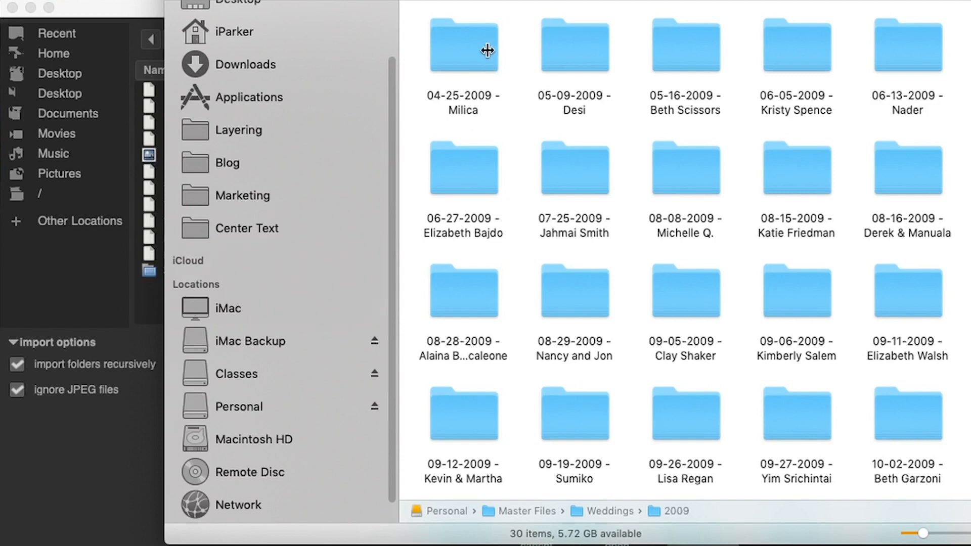
- Peek into the 04-25-2009 shoot twice, then go back up to the Weddings year listing
double_click(463, 46)
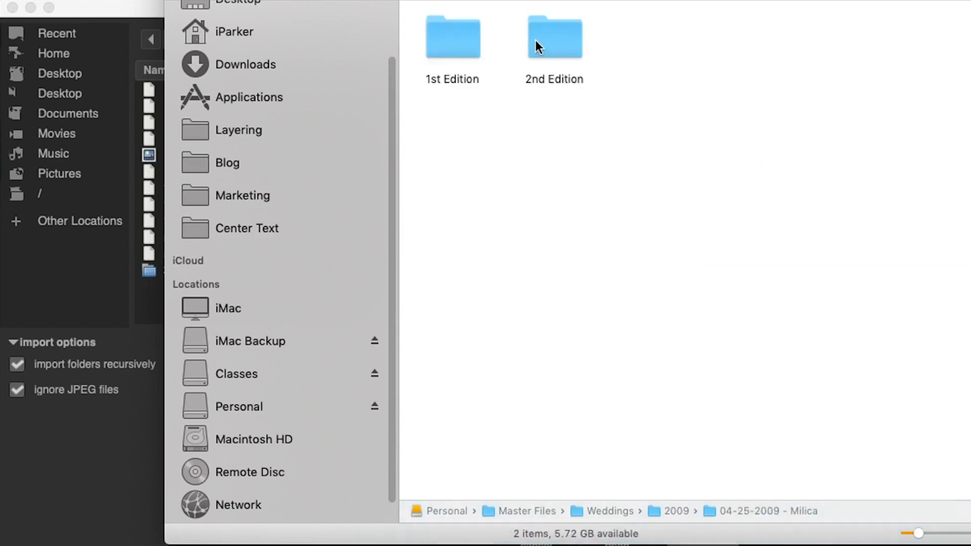
double_click(553, 38)
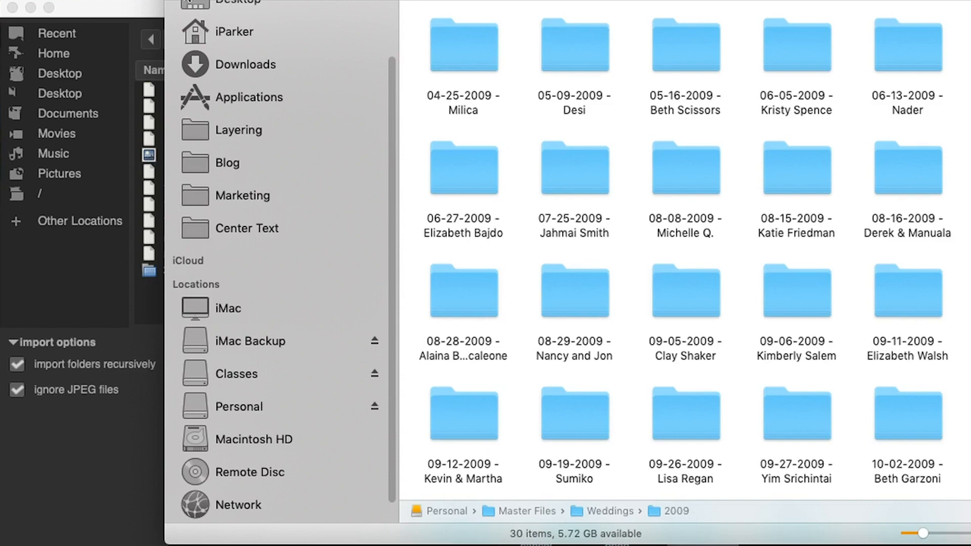
mouse_move(71, 368)
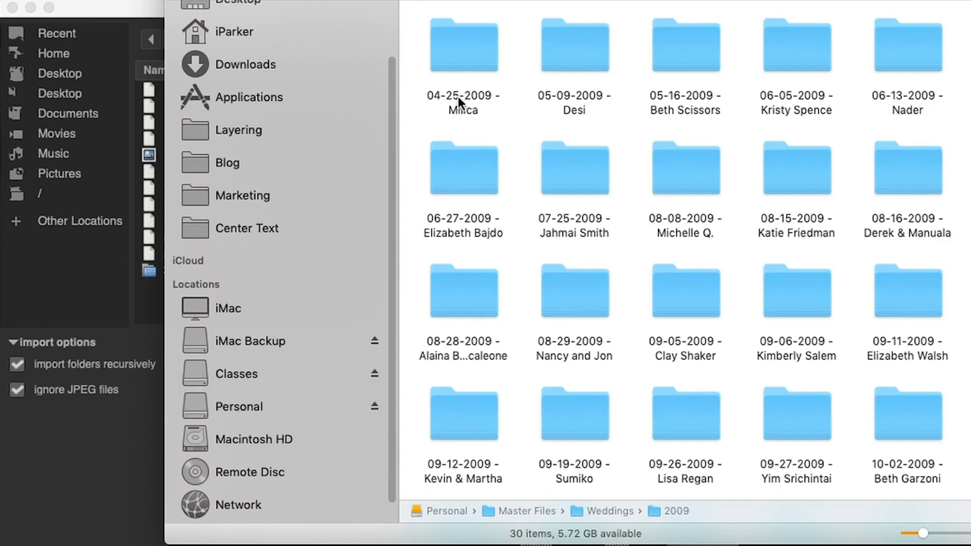
click(463, 44)
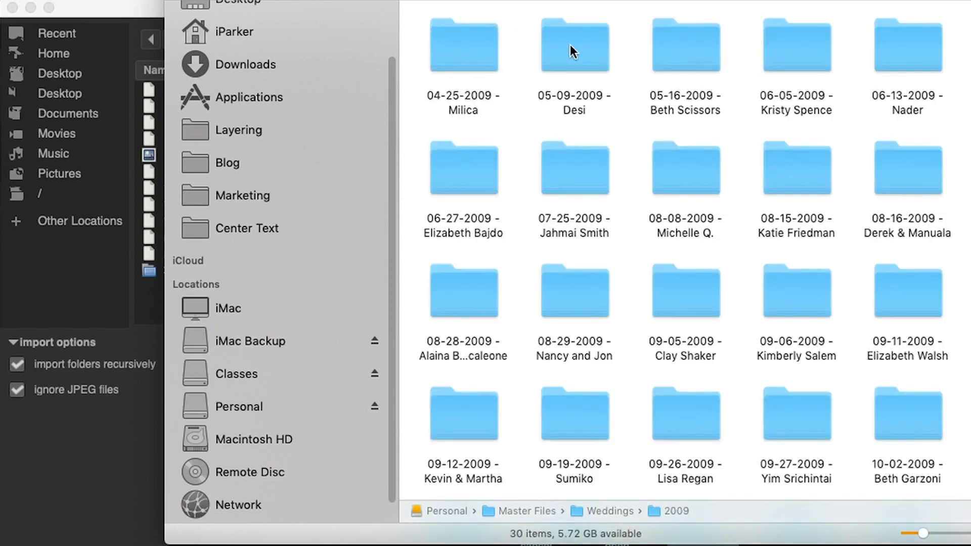
double_click(683, 44)
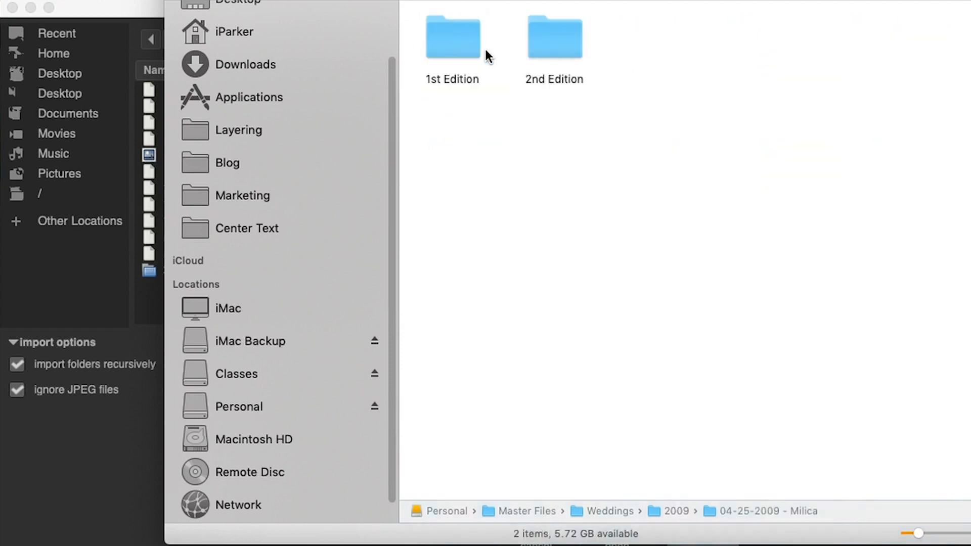
double_click(554, 37)
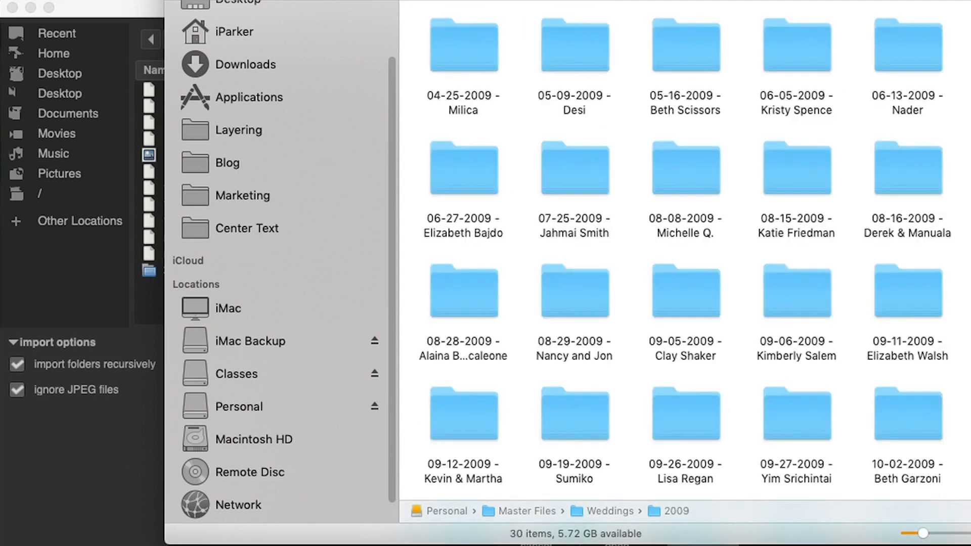
click(609, 510)
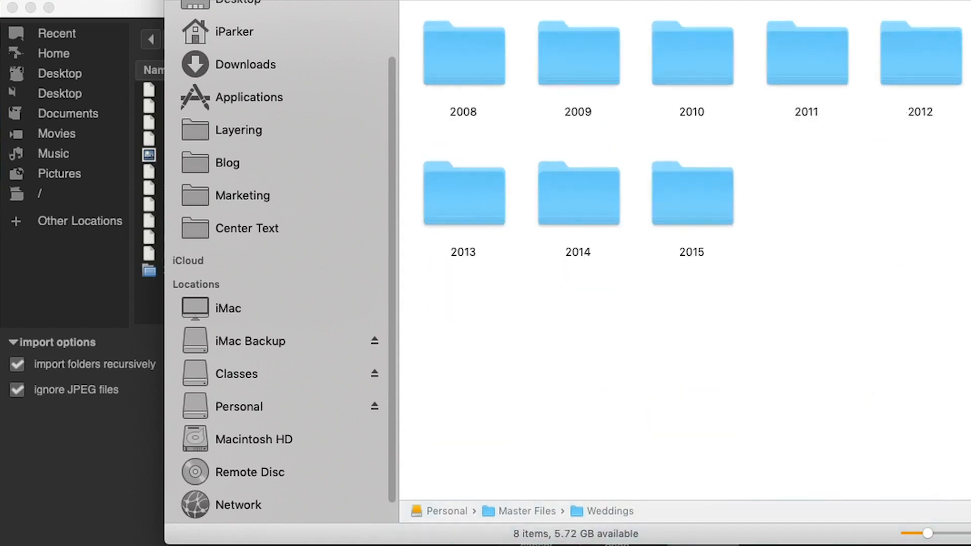